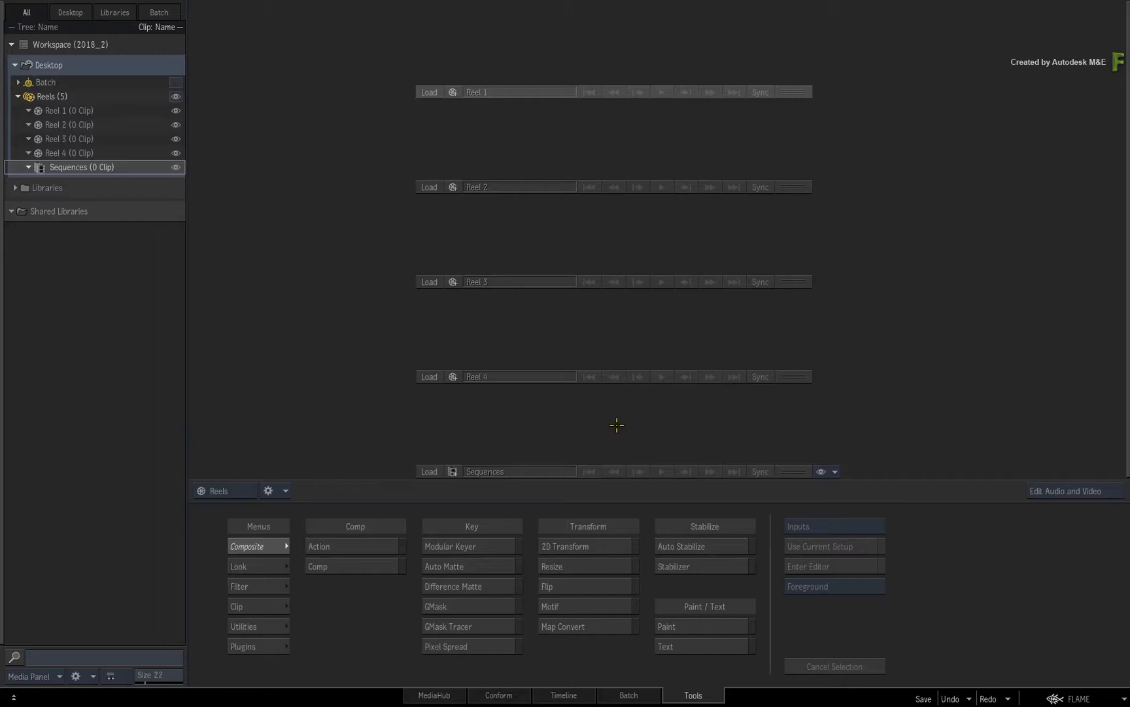
pyautogui.moveTo(614, 421)
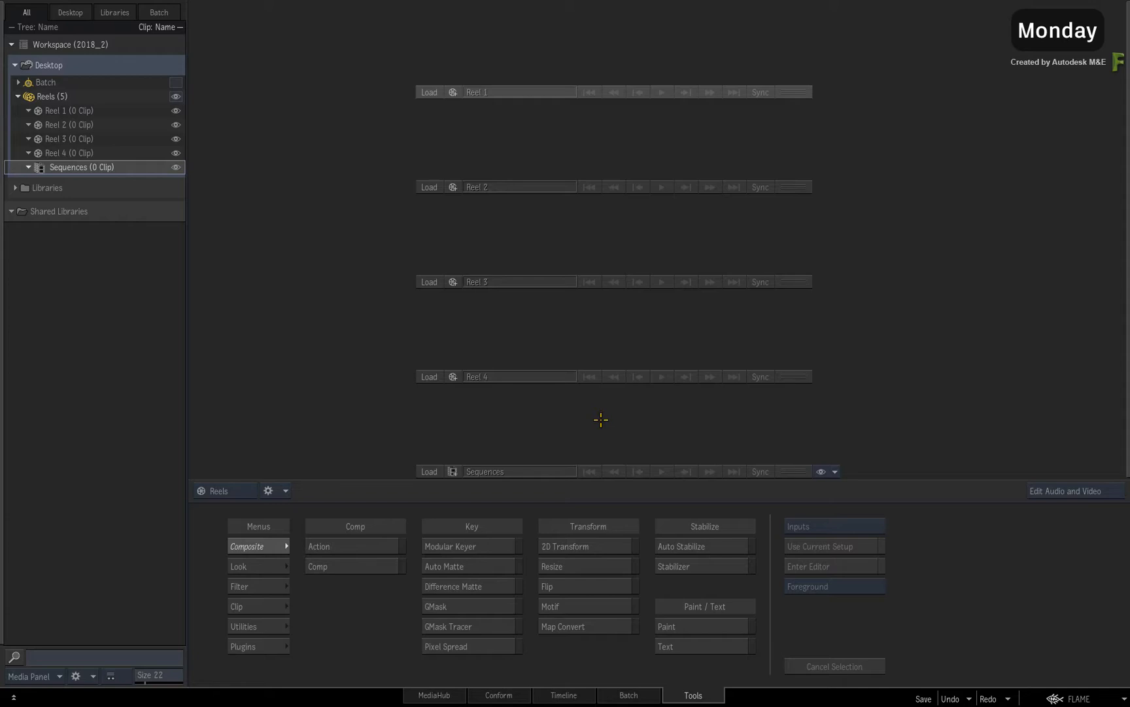
pyautogui.moveTo(599, 416)
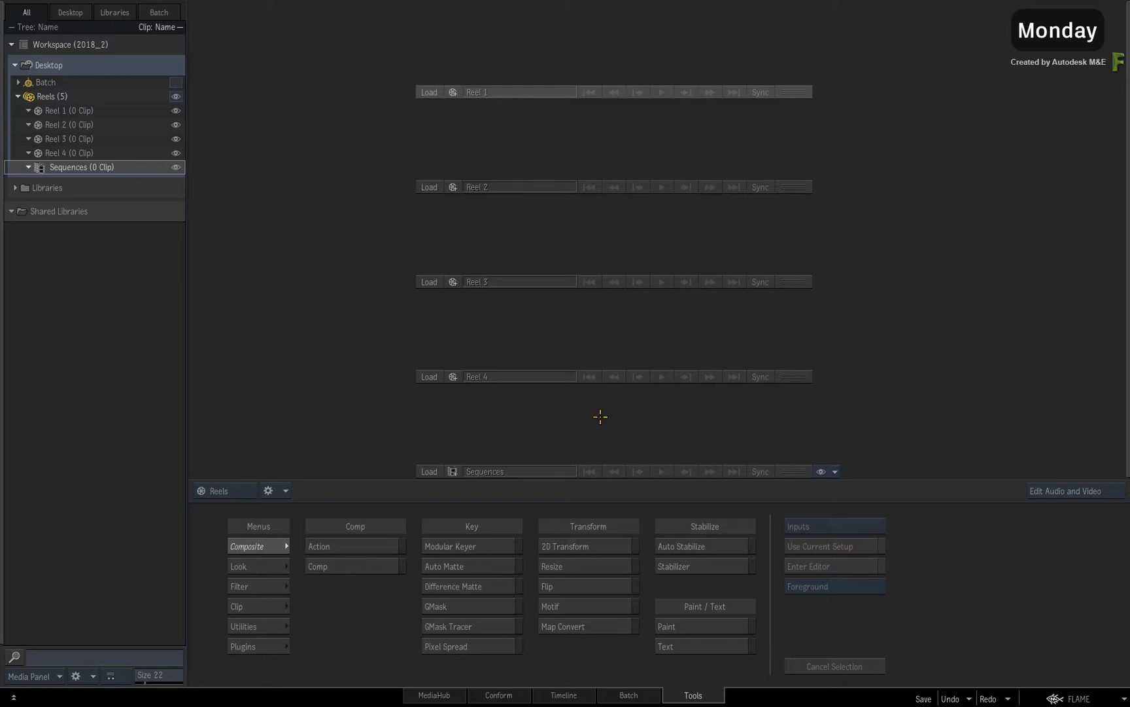
pyautogui.moveTo(598, 425)
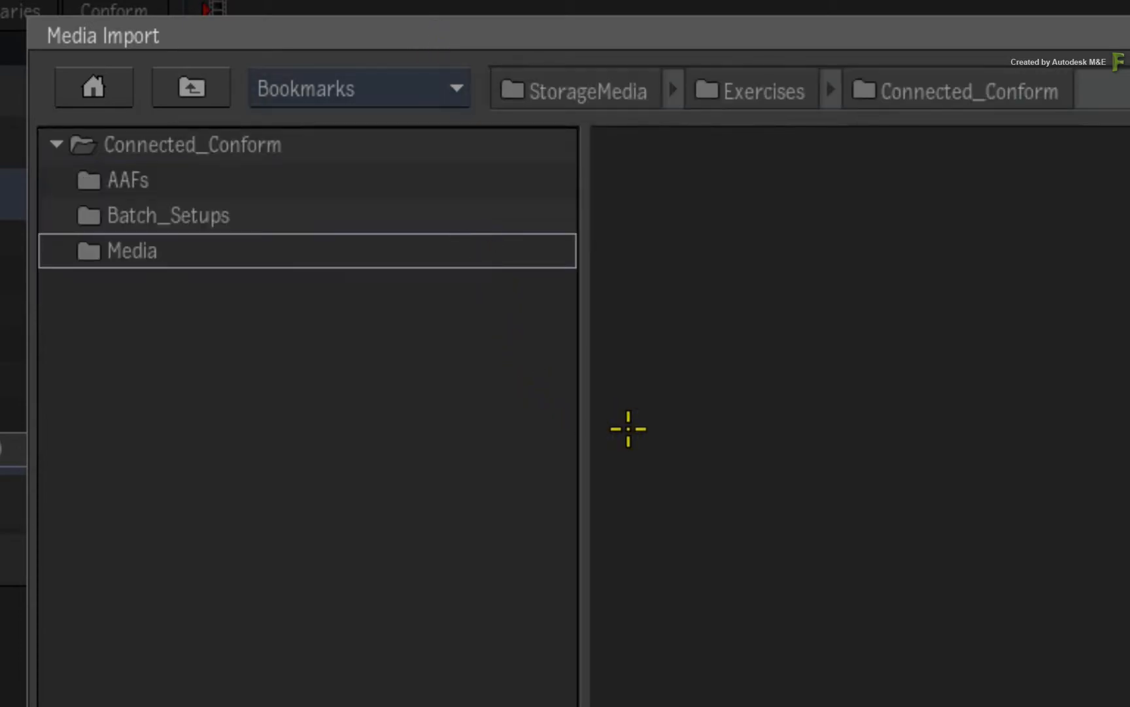
# Step: Import 20 Secs.aaf from the AAFs > 001_Monday folder as a conform sequence
pyautogui.click(324, 180)
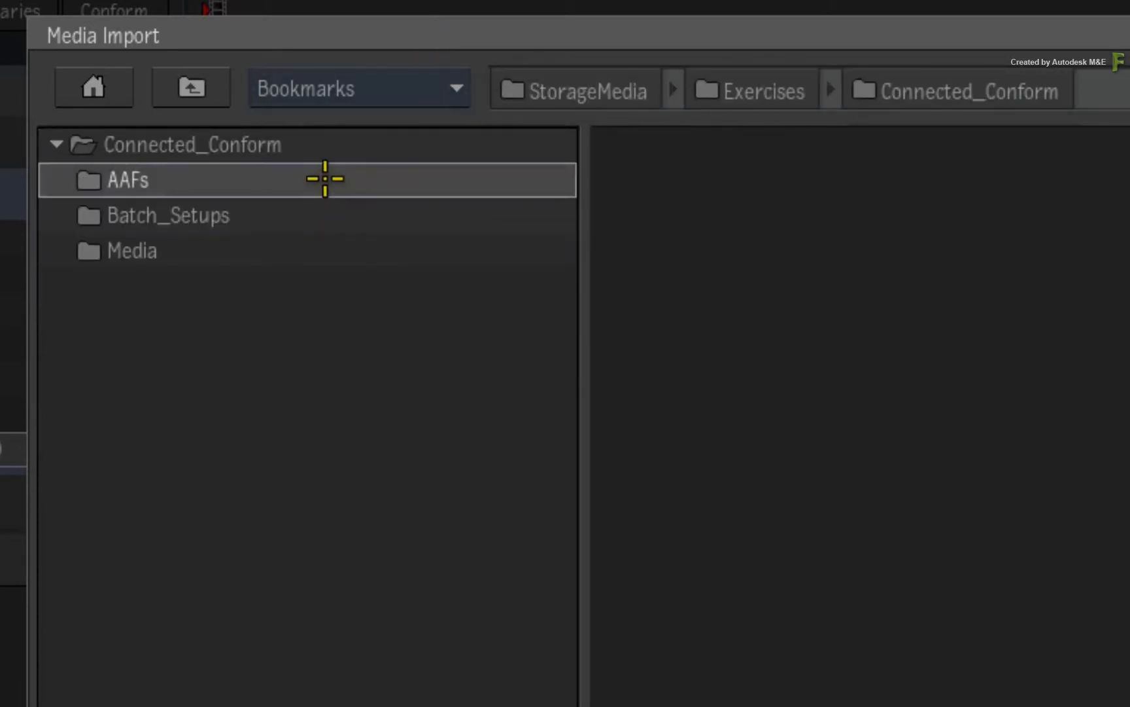
pyautogui.doubleClick(126, 180)
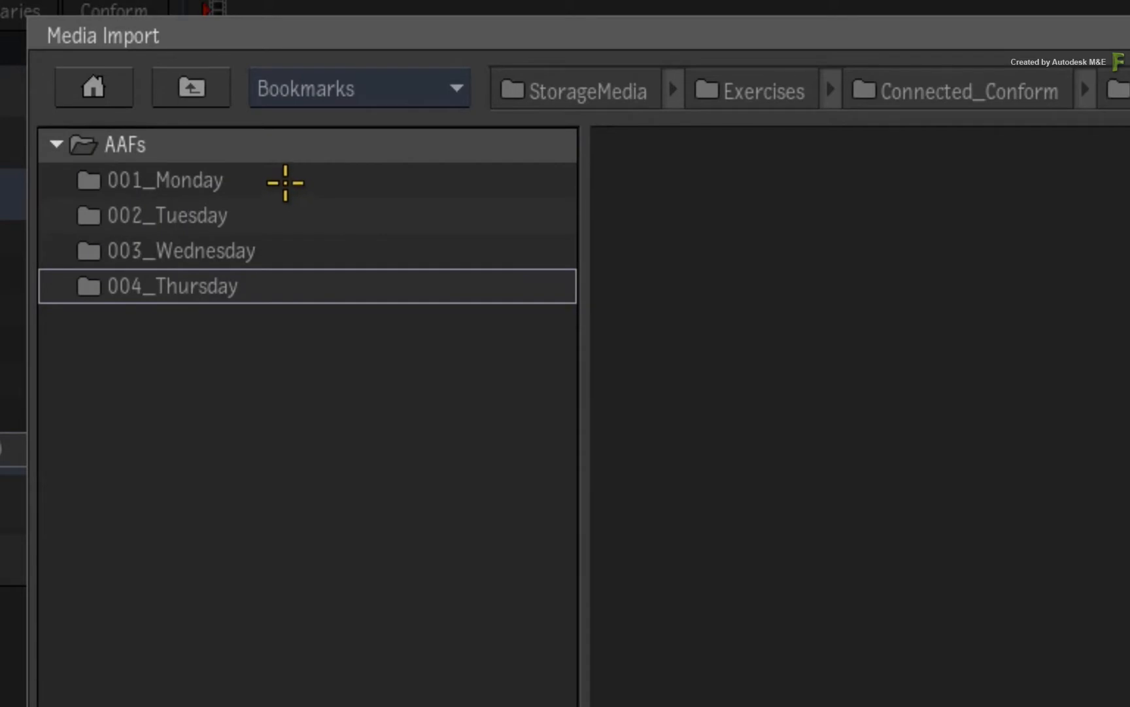
pyautogui.doubleClick(168, 180)
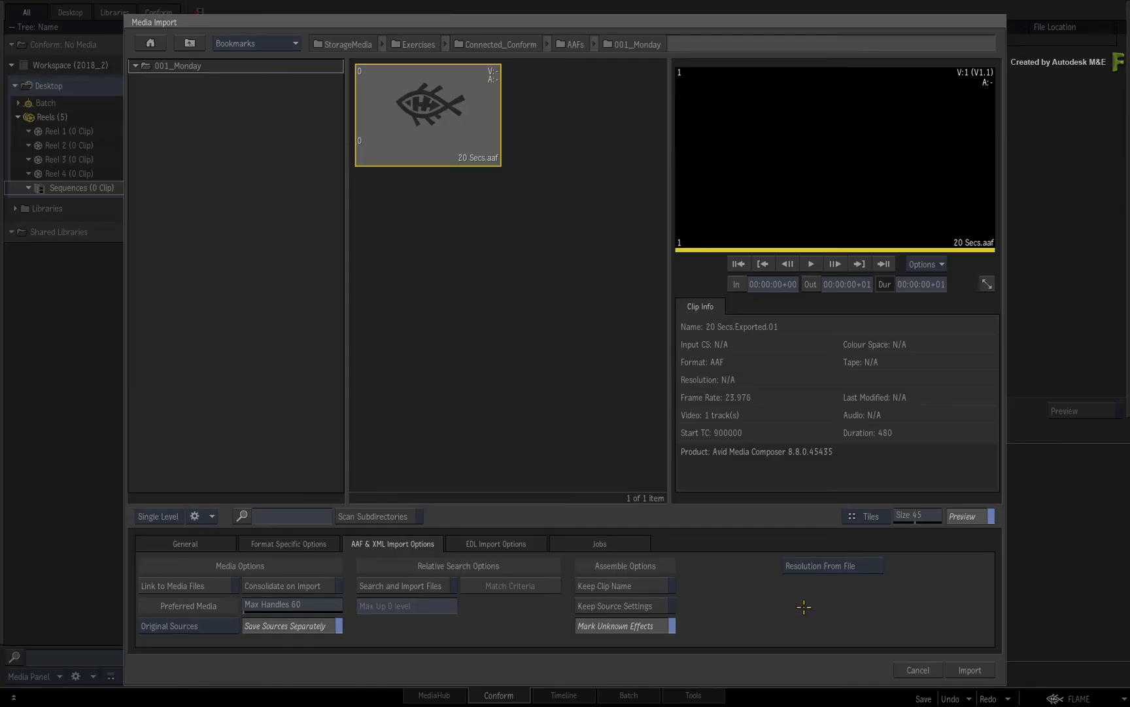
pyautogui.moveTo(820, 615)
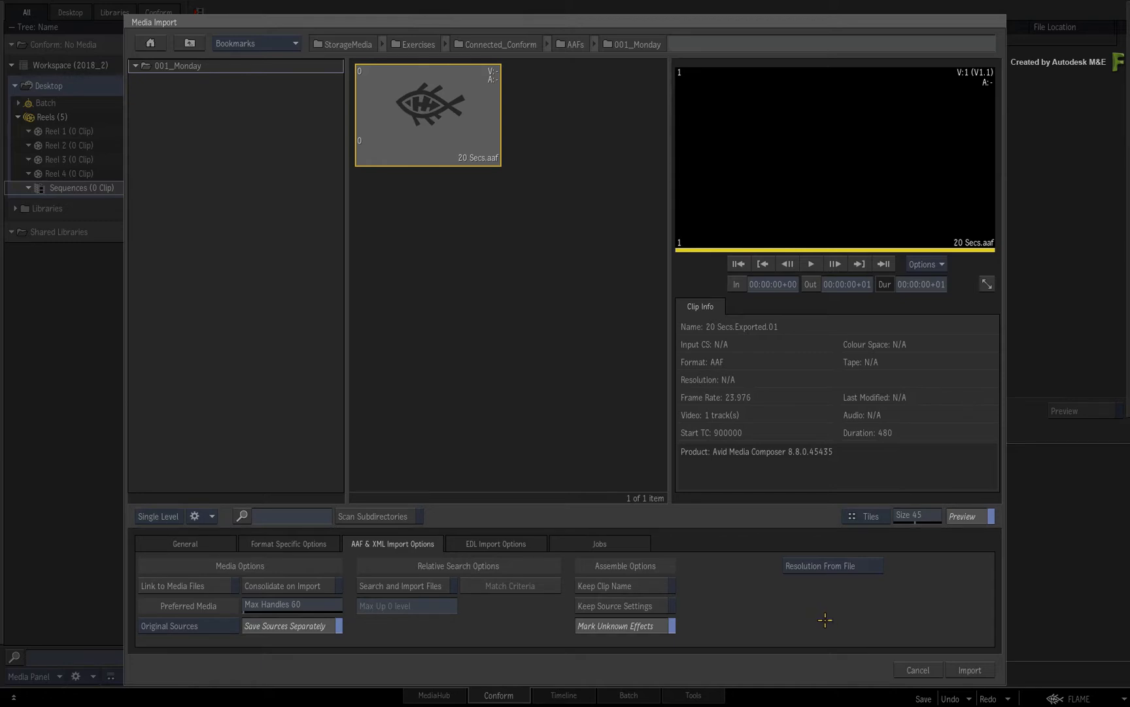
pyautogui.moveTo(946, 658)
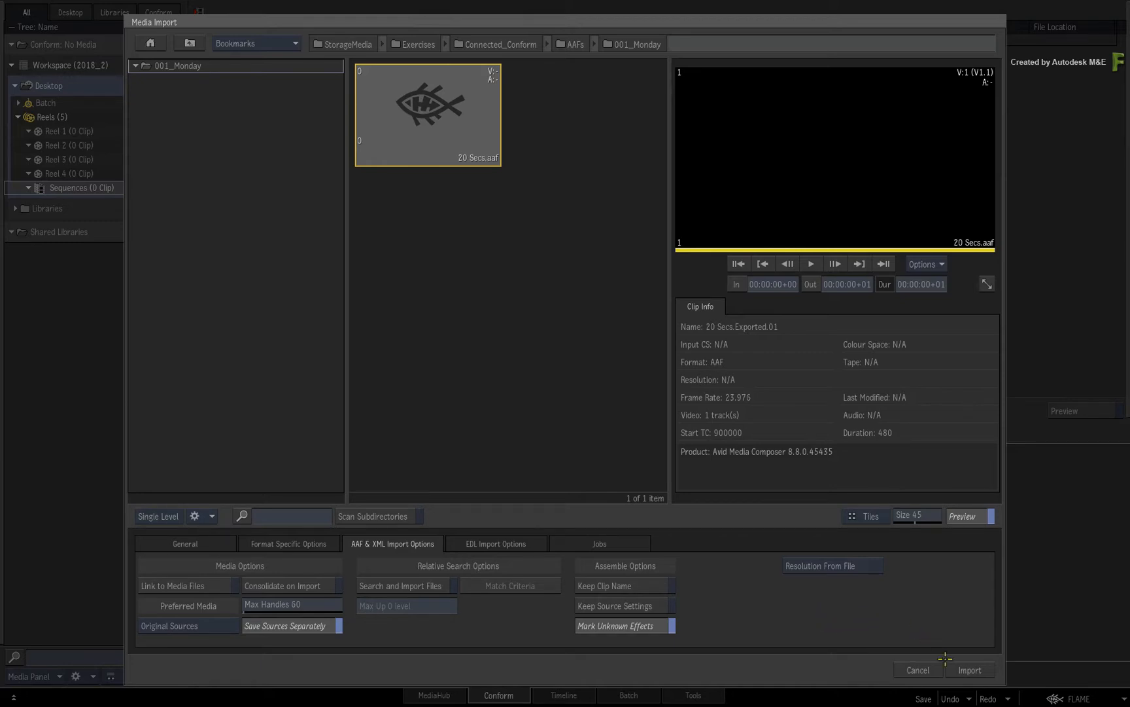
pyautogui.click(970, 670)
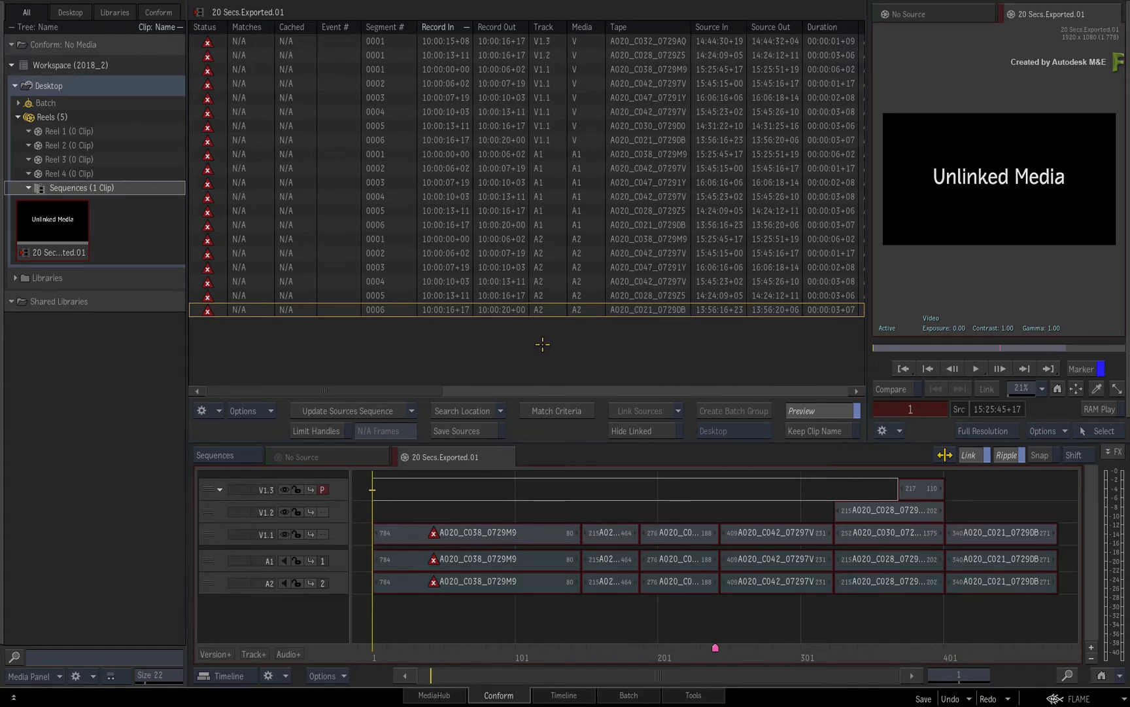
pyautogui.moveTo(553, 351)
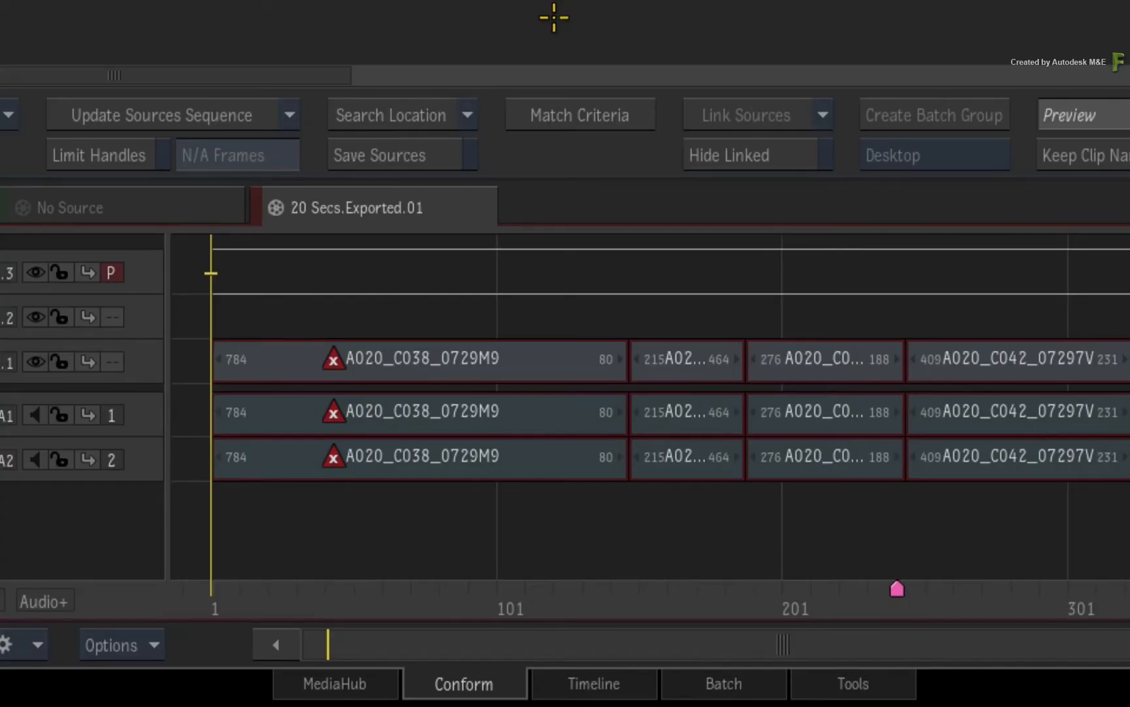
# Step: Create a Sources Sequence from the 20 Secs Exported 01 conform's source clips
pyautogui.click(287, 115)
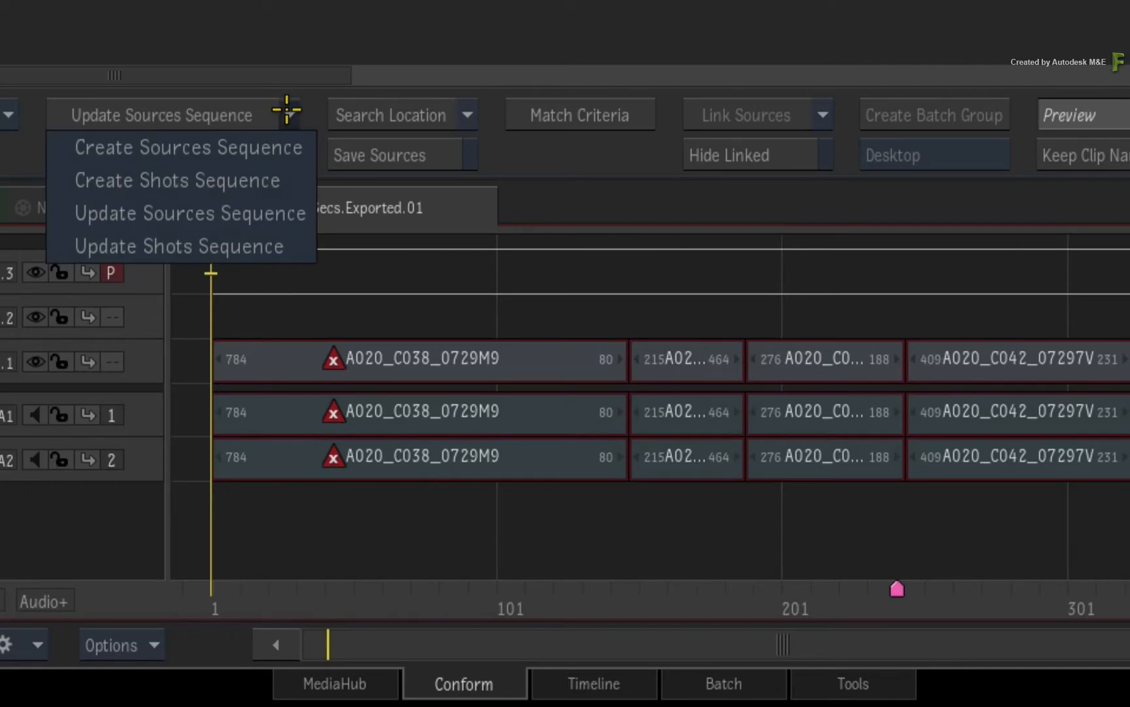
pyautogui.moveTo(187, 146)
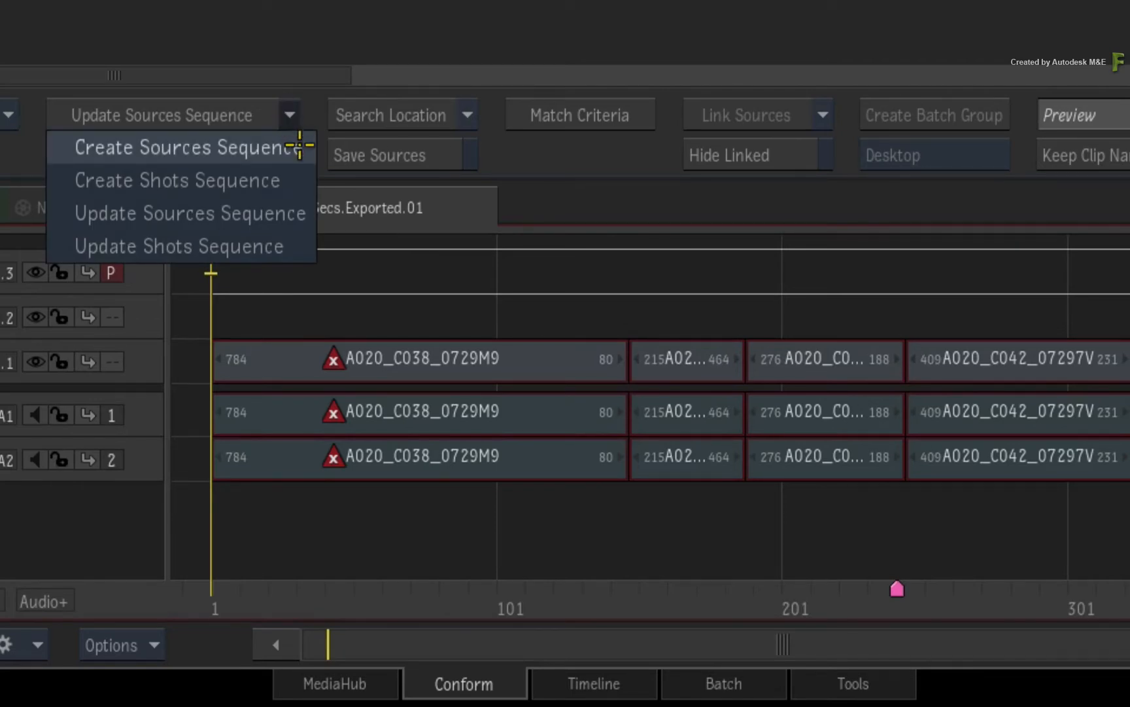
pyautogui.click(176, 147)
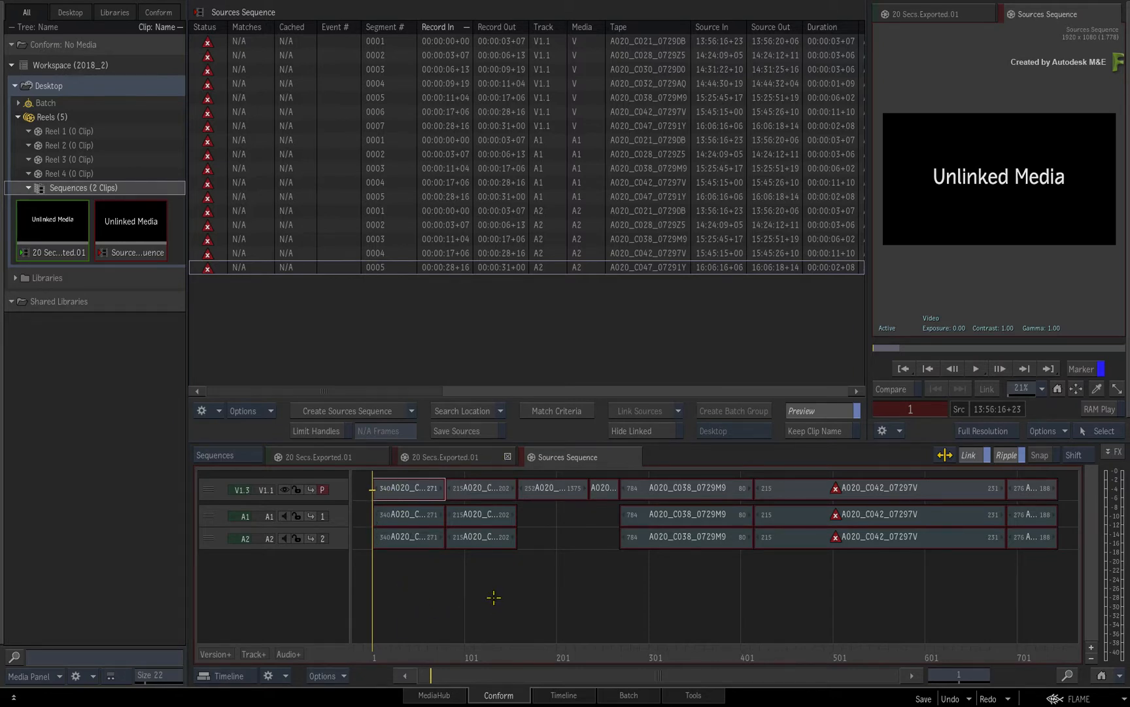
pyautogui.moveTo(486, 596)
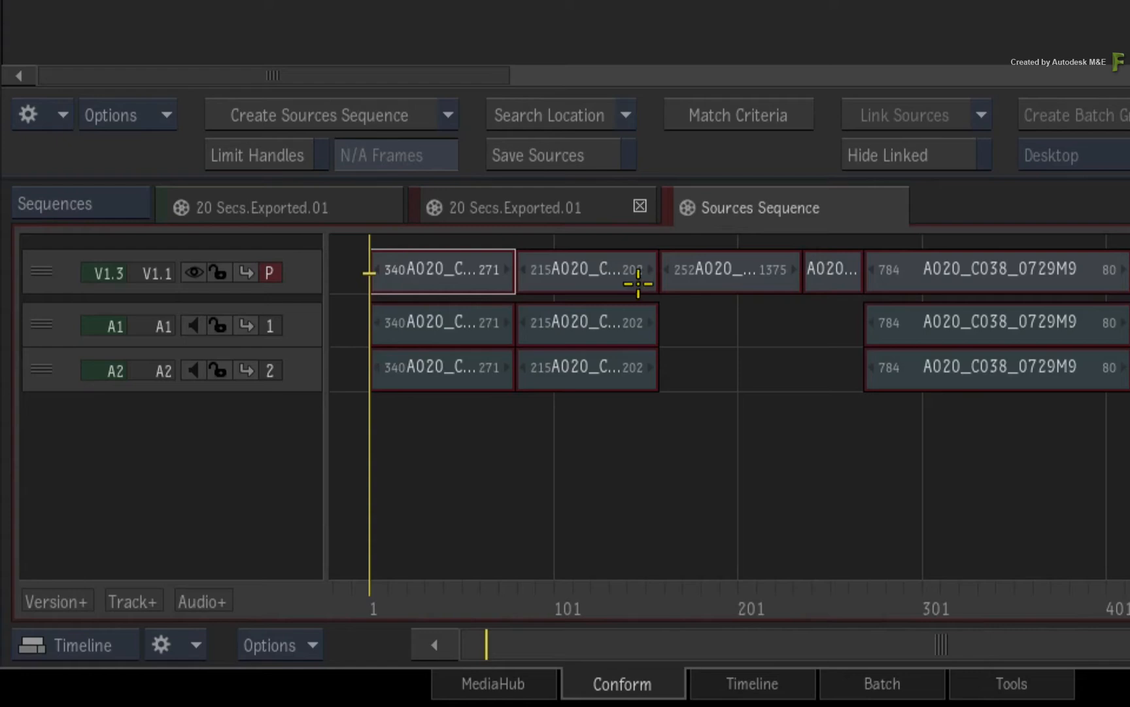
pyautogui.moveTo(552, 19)
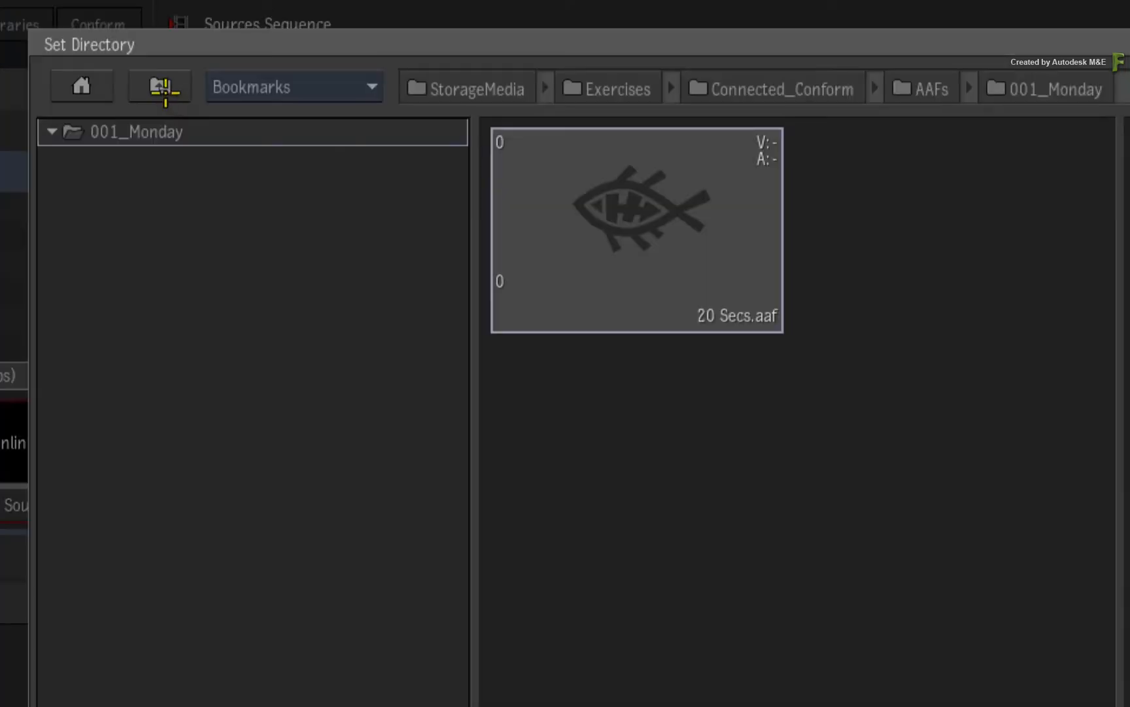
# Step: Set Connected_Conform/Media as the search location and confirm the match criteria
pyautogui.click(159, 86)
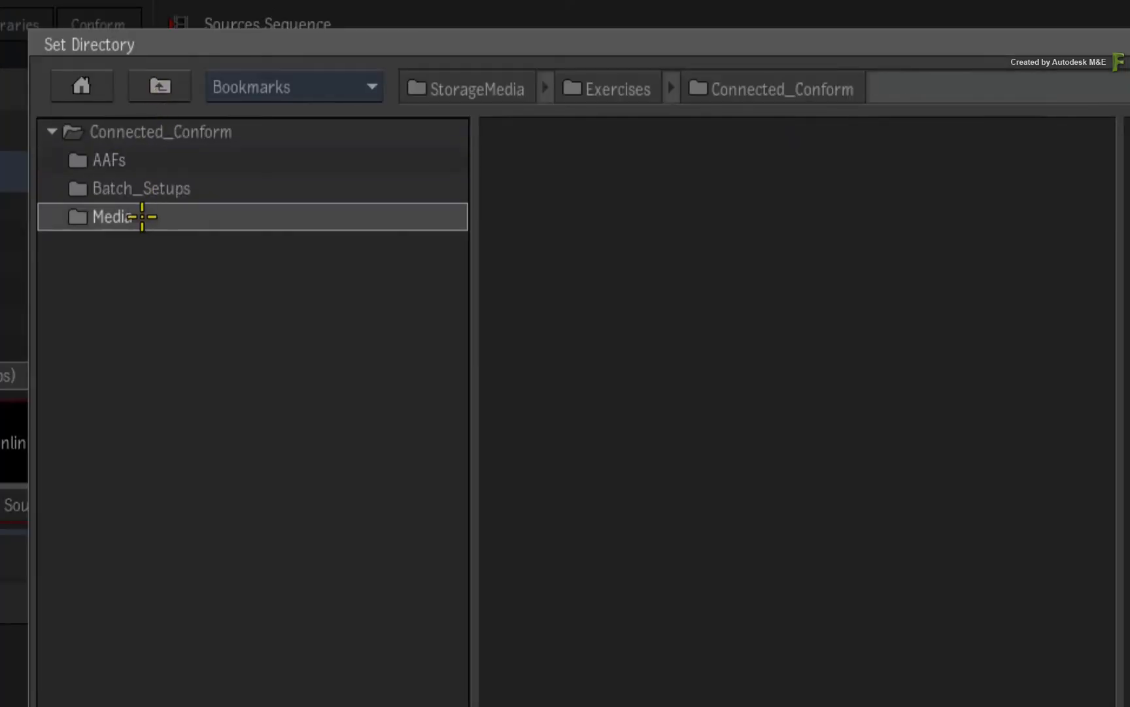
pyautogui.doubleClick(111, 217)
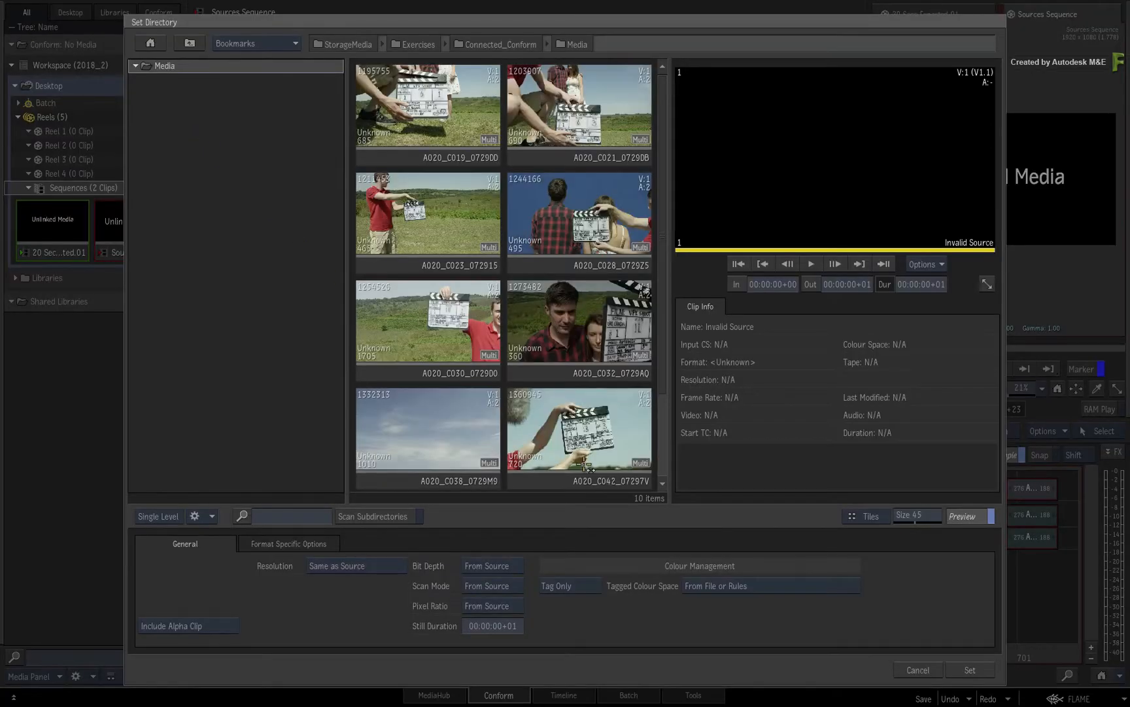
pyautogui.click(969, 668)
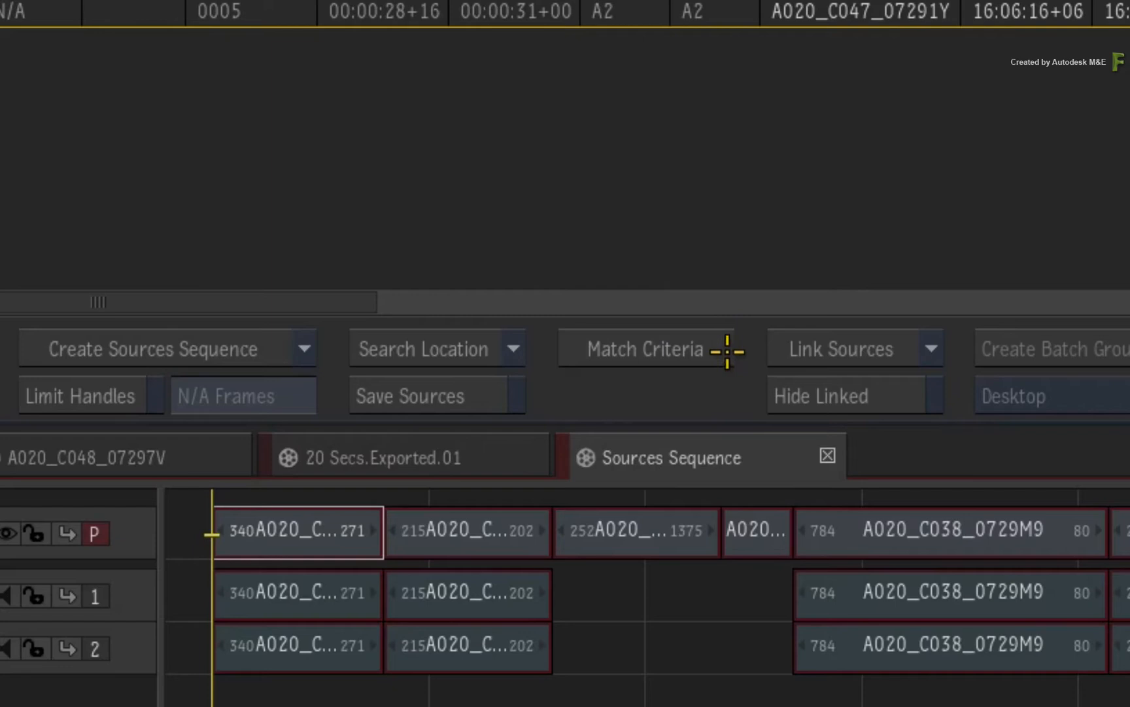
pyautogui.click(644, 350)
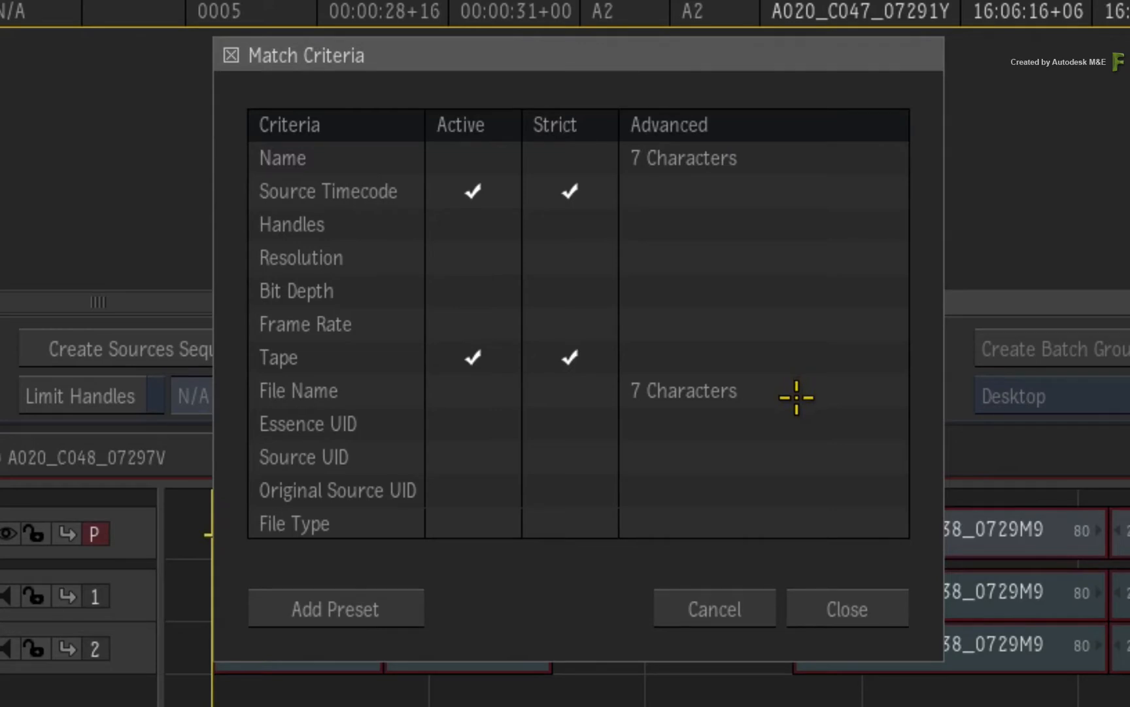
pyautogui.moveTo(772, 362)
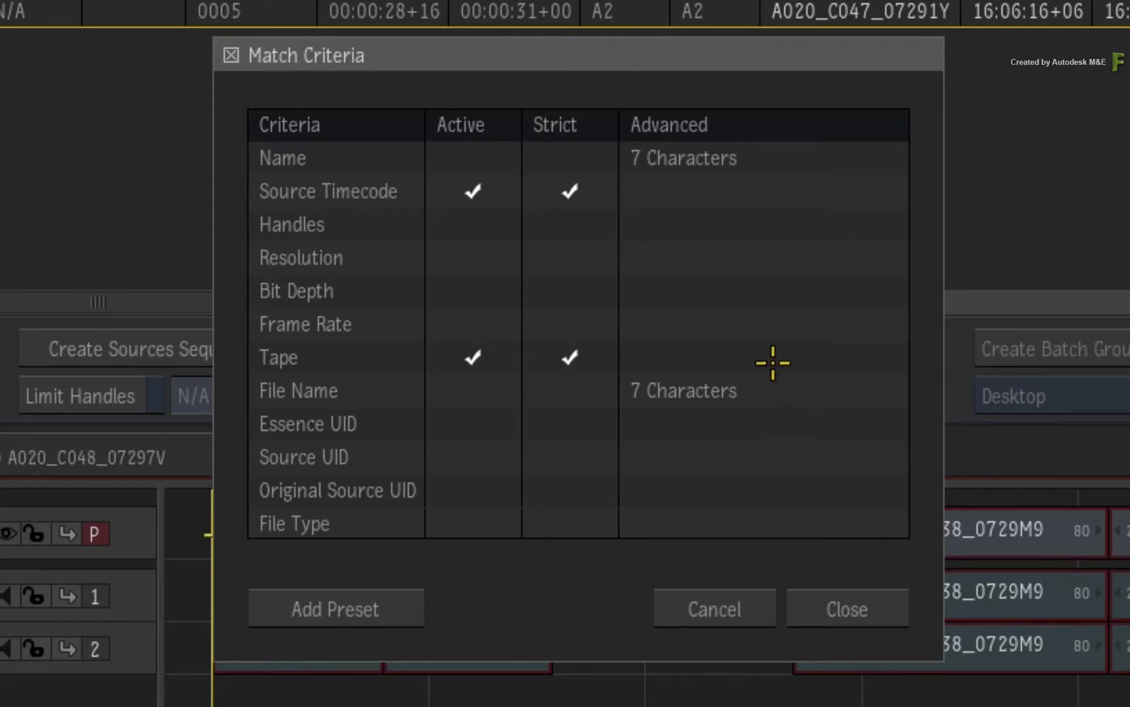
pyautogui.moveTo(779, 388)
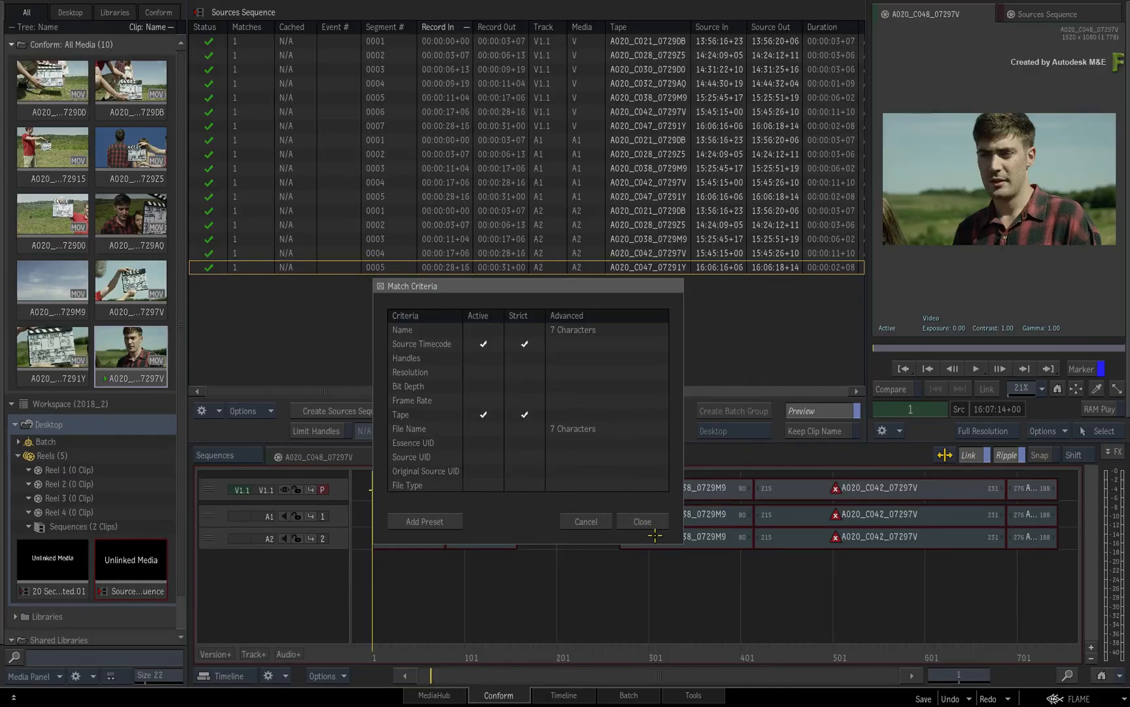
pyautogui.click(640, 520)
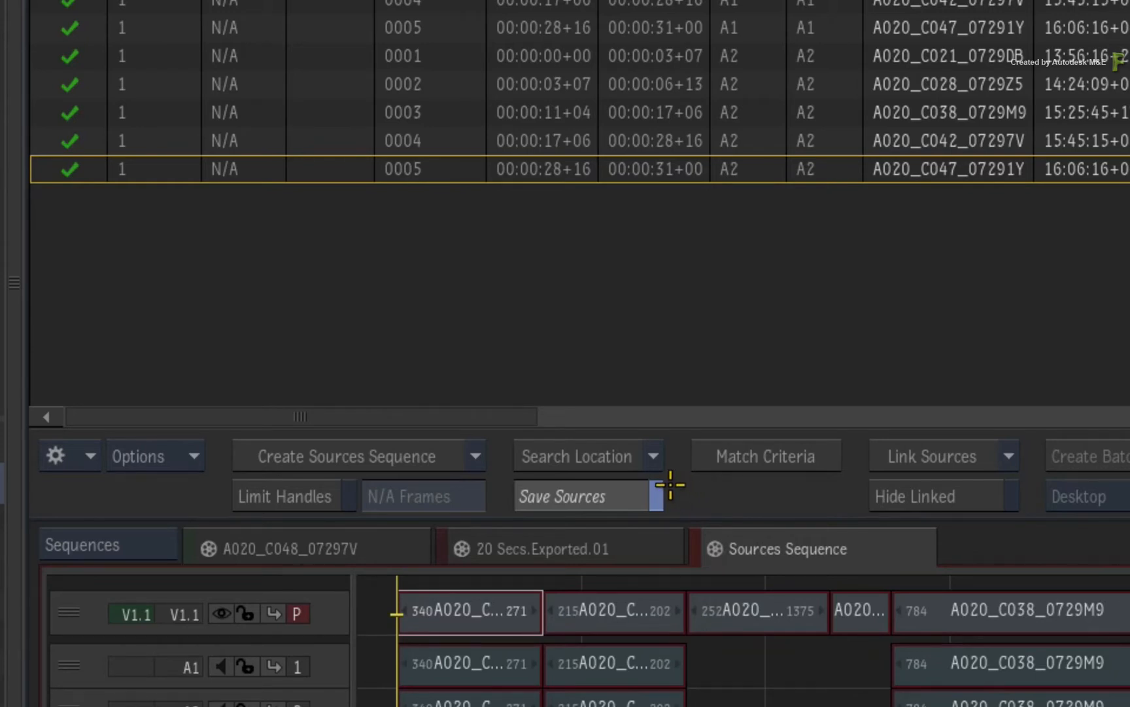
pyautogui.moveTo(193, 490)
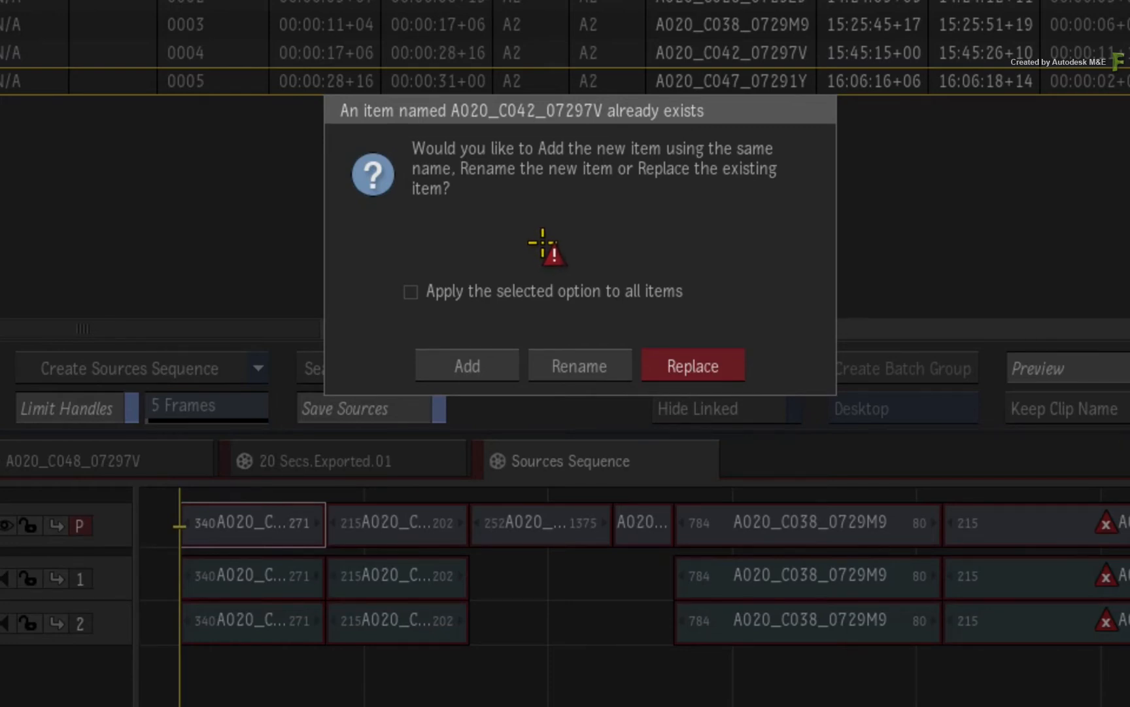
# Step: Resolve the duplicate clip name conflict with the same choice applied to all items
pyautogui.click(411, 292)
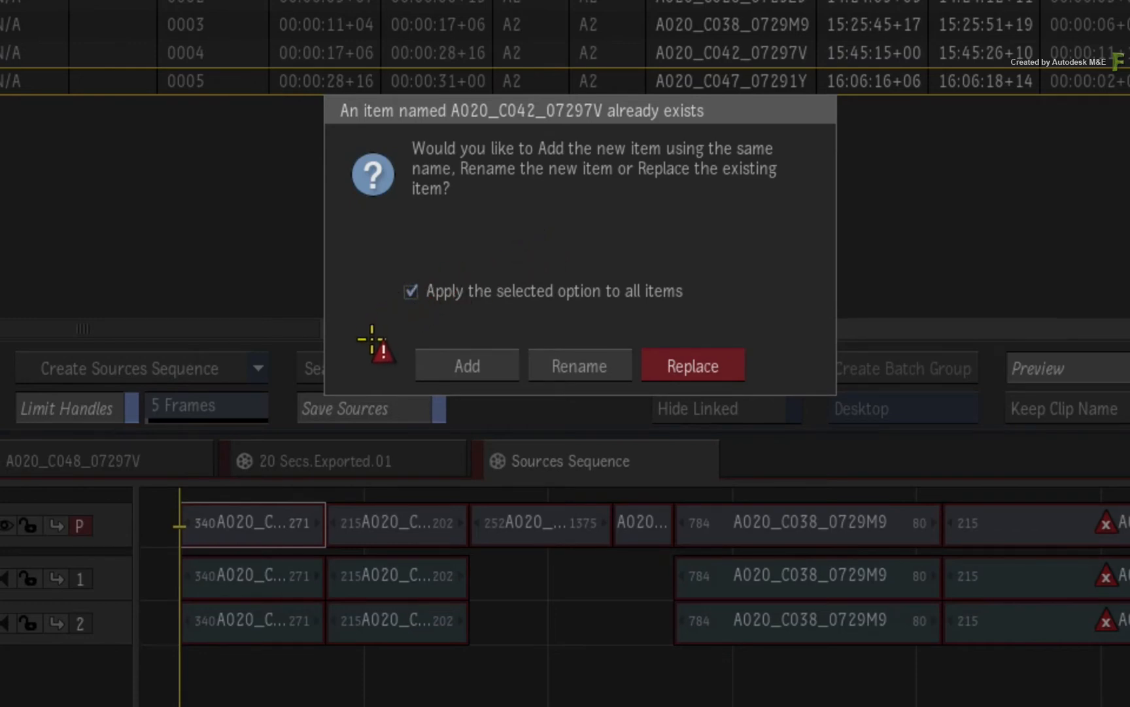
pyautogui.click(691, 366)
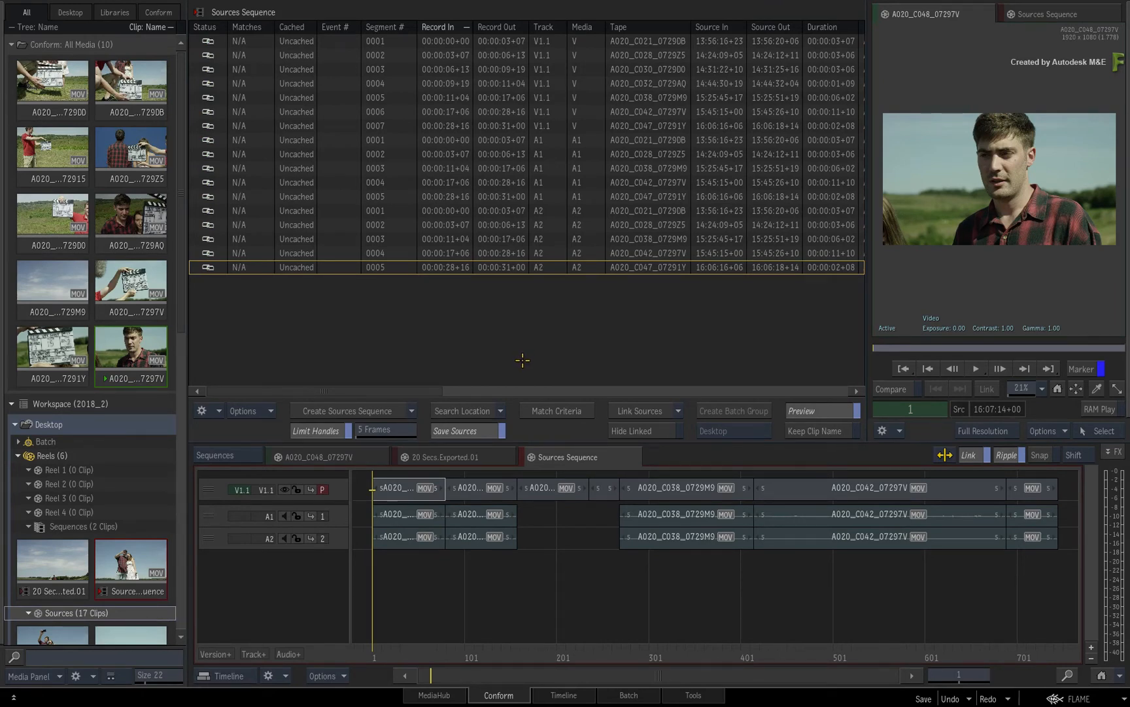
pyautogui.moveTo(492, 382)
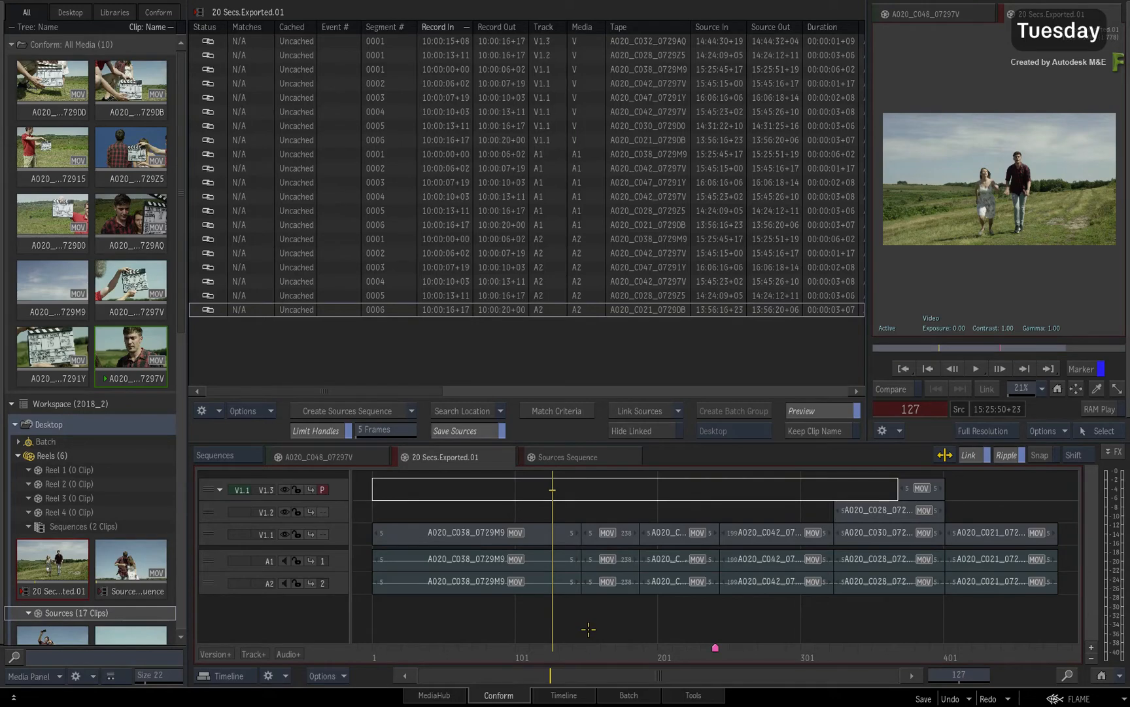
pyautogui.moveTo(572, 616)
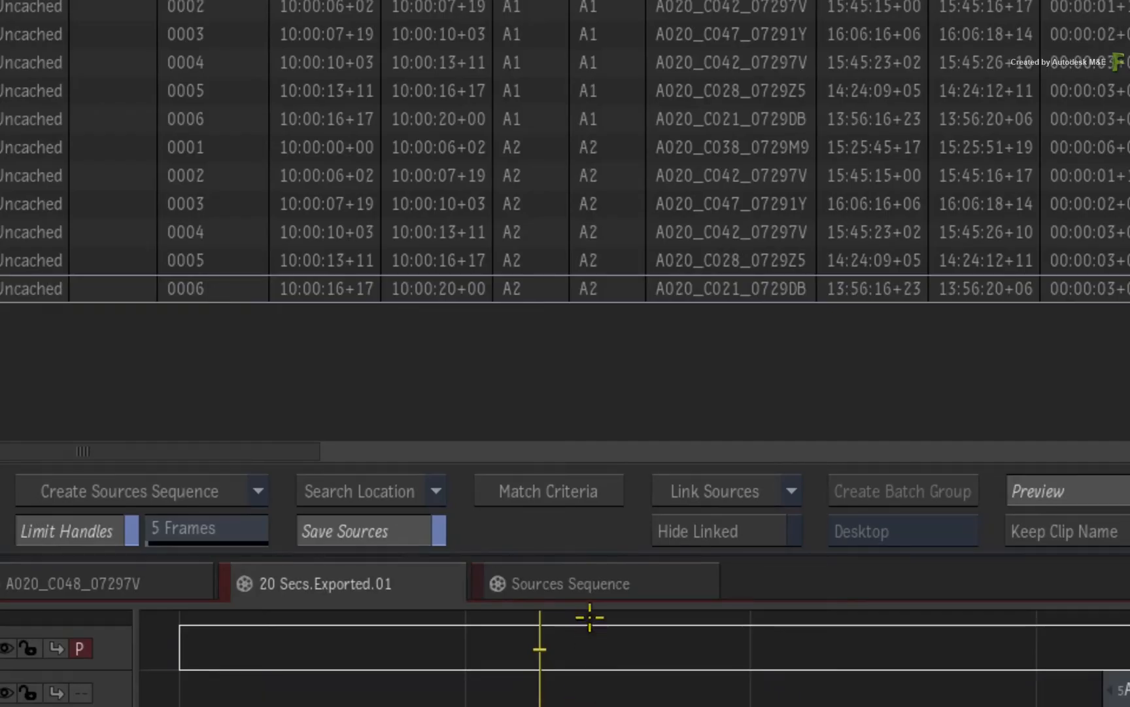
pyautogui.moveTo(512, 365)
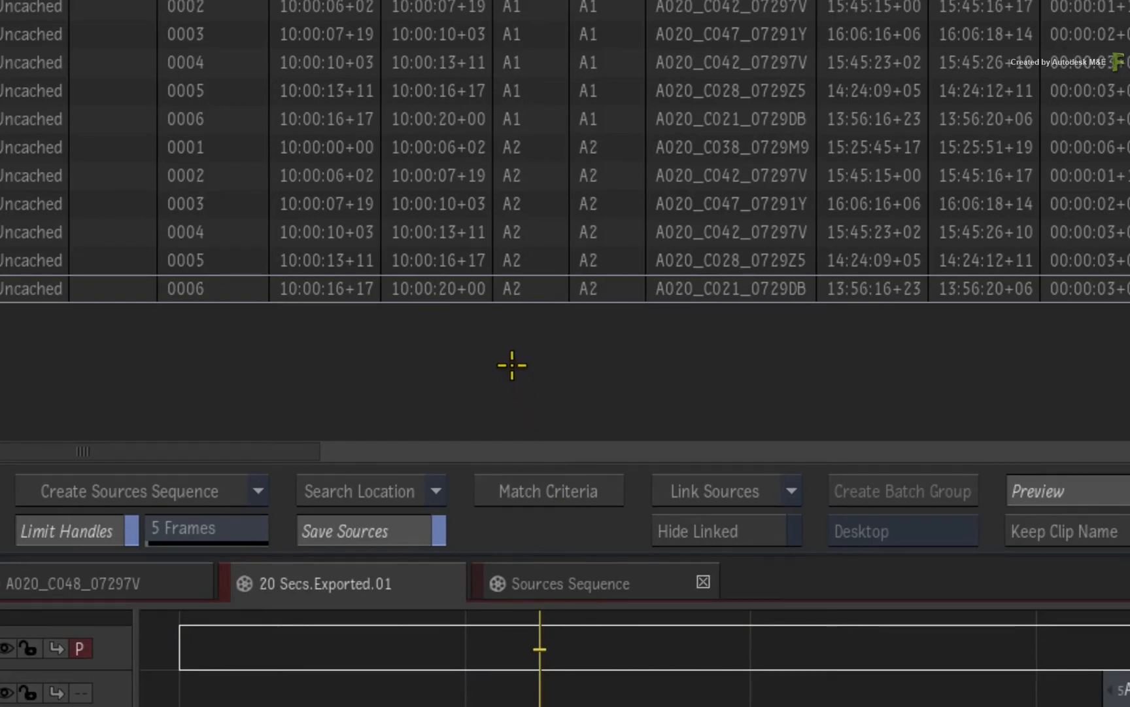
# Step: Load 15 Secs.aaf from the 002_Tuesday folder as a new conform sequence
pyautogui.rightClick(510, 365)
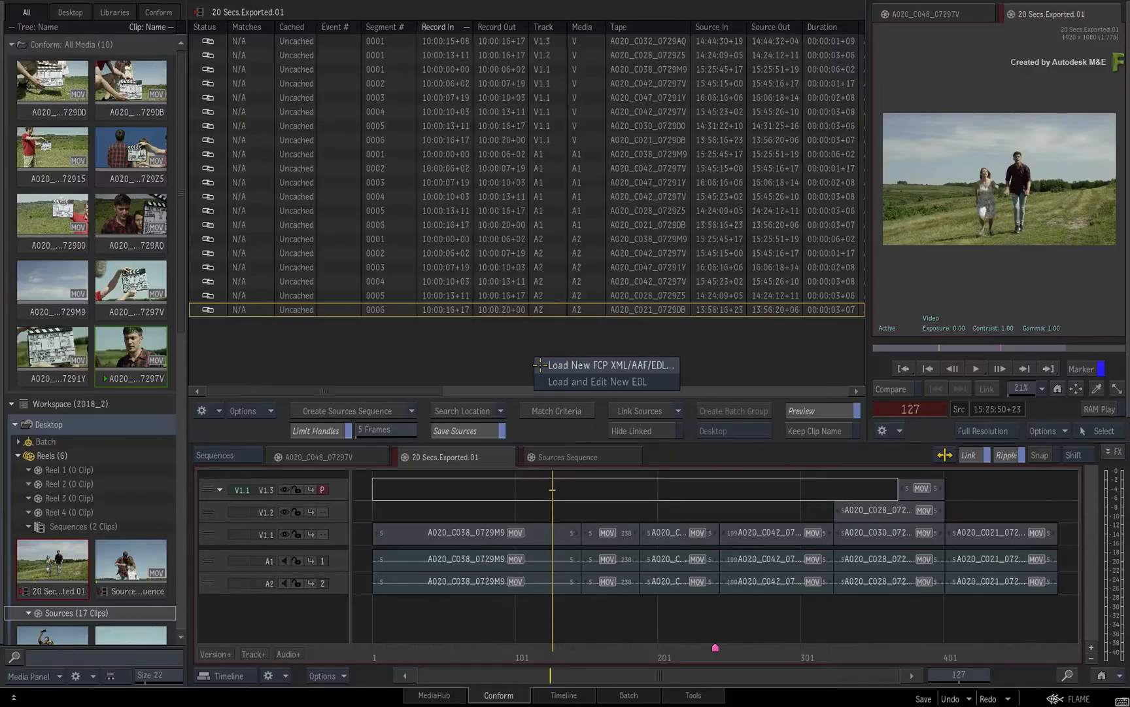
pyautogui.click(606, 365)
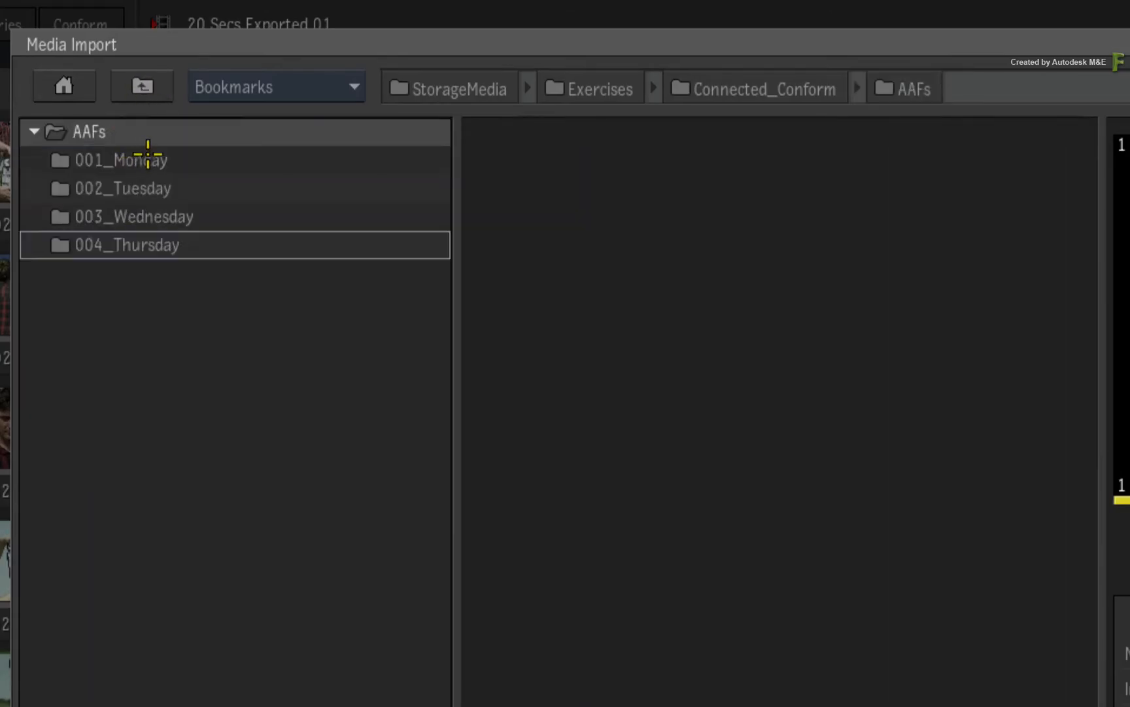
pyautogui.click(123, 189)
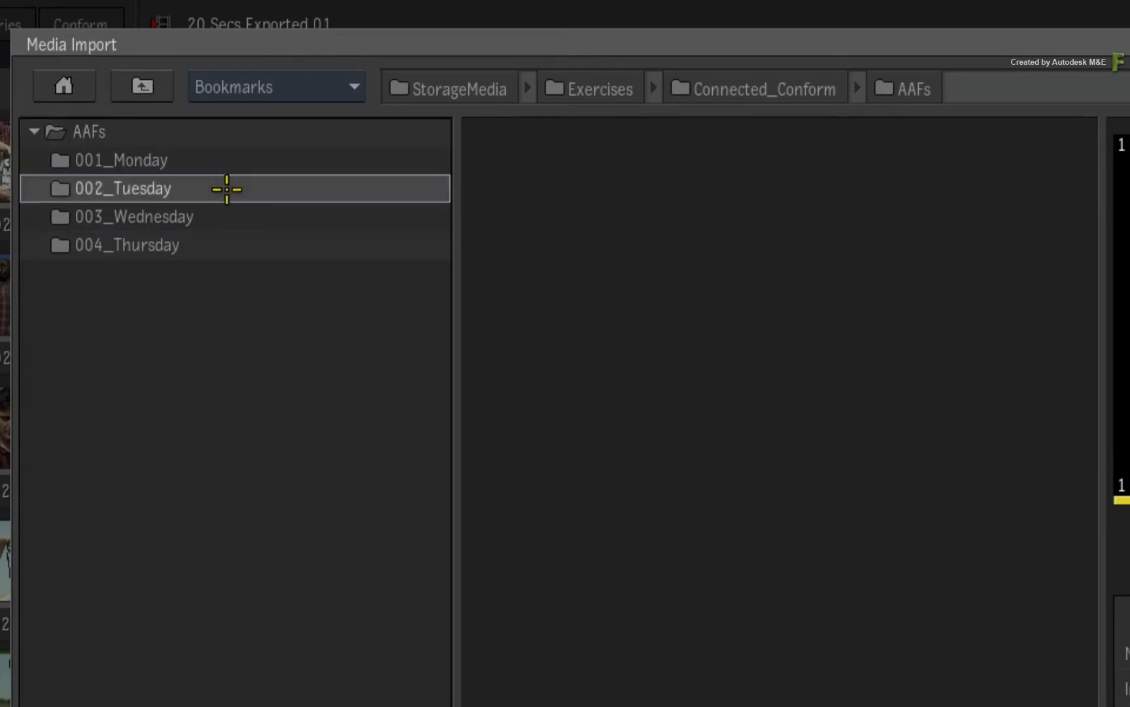
pyautogui.doubleClick(123, 188)
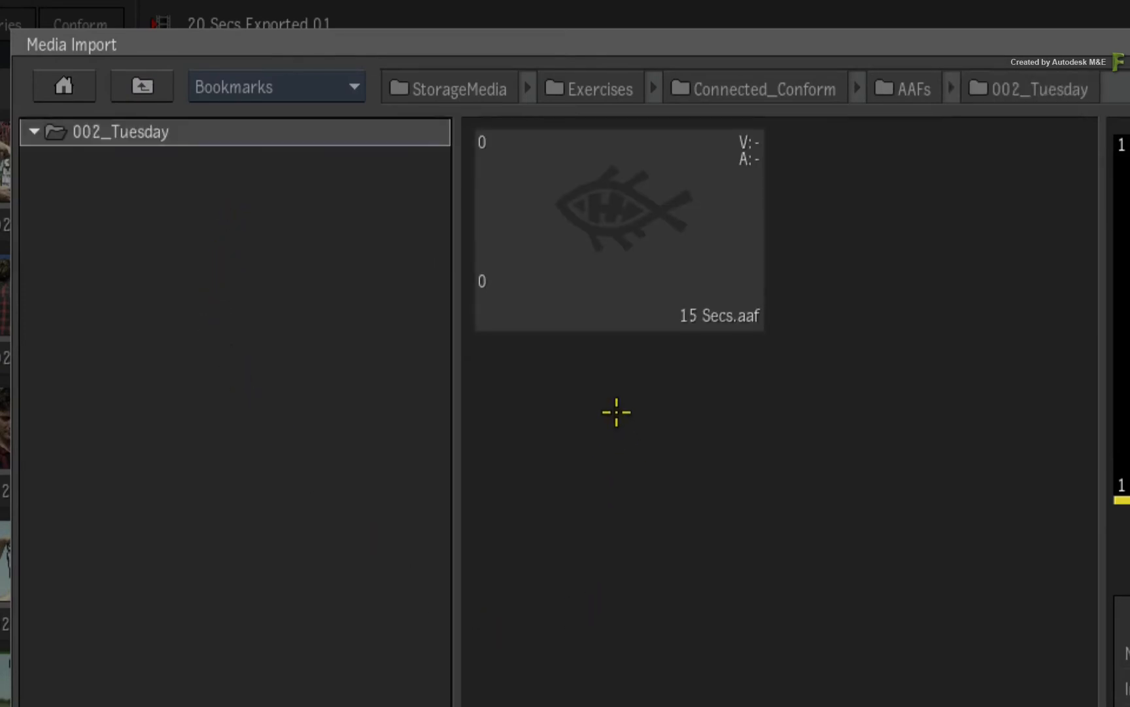
pyautogui.click(618, 227)
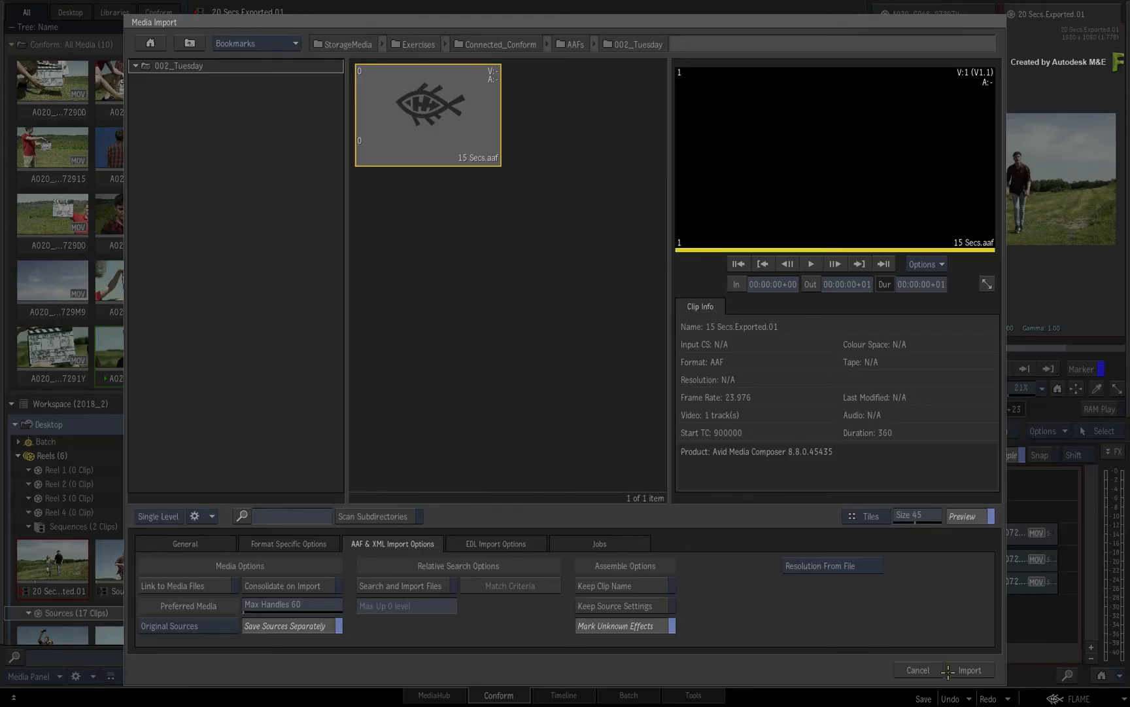
pyautogui.click(970, 670)
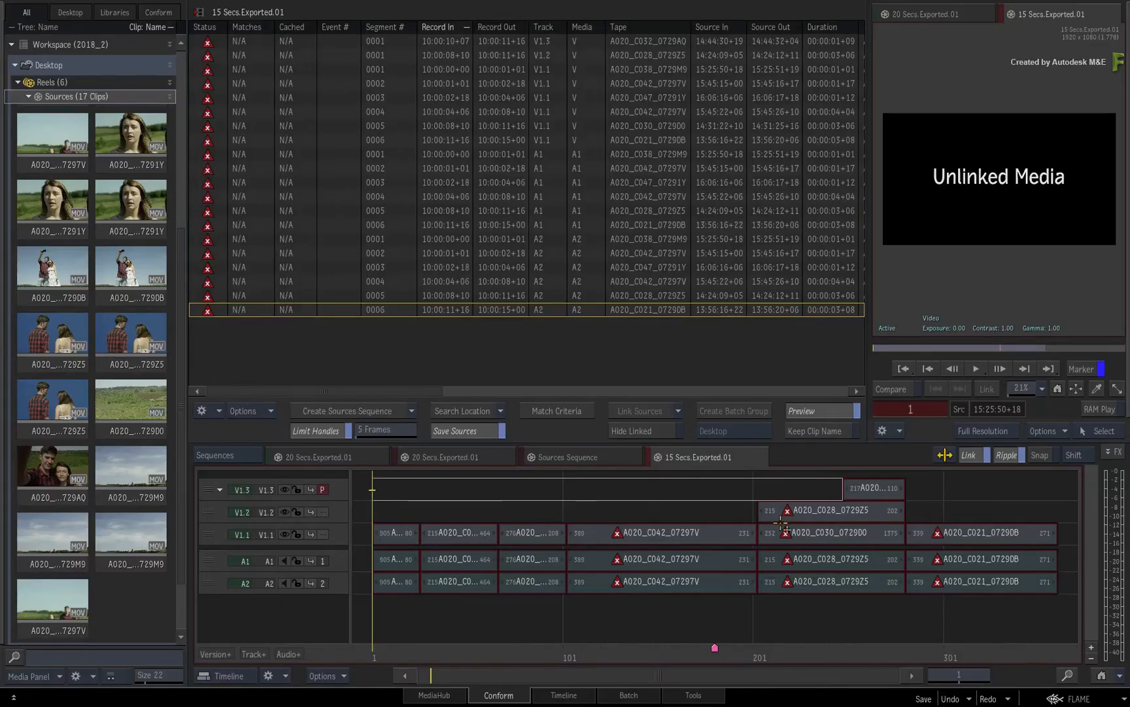
pyautogui.moveTo(505, 501)
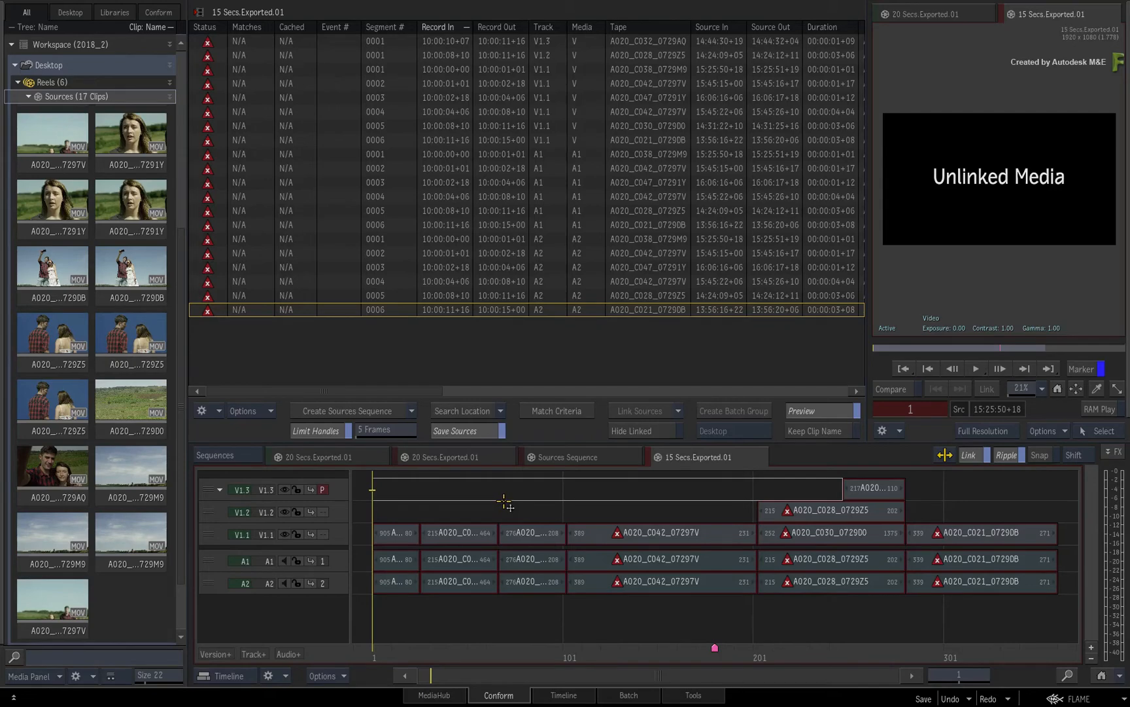
pyautogui.moveTo(507, 506)
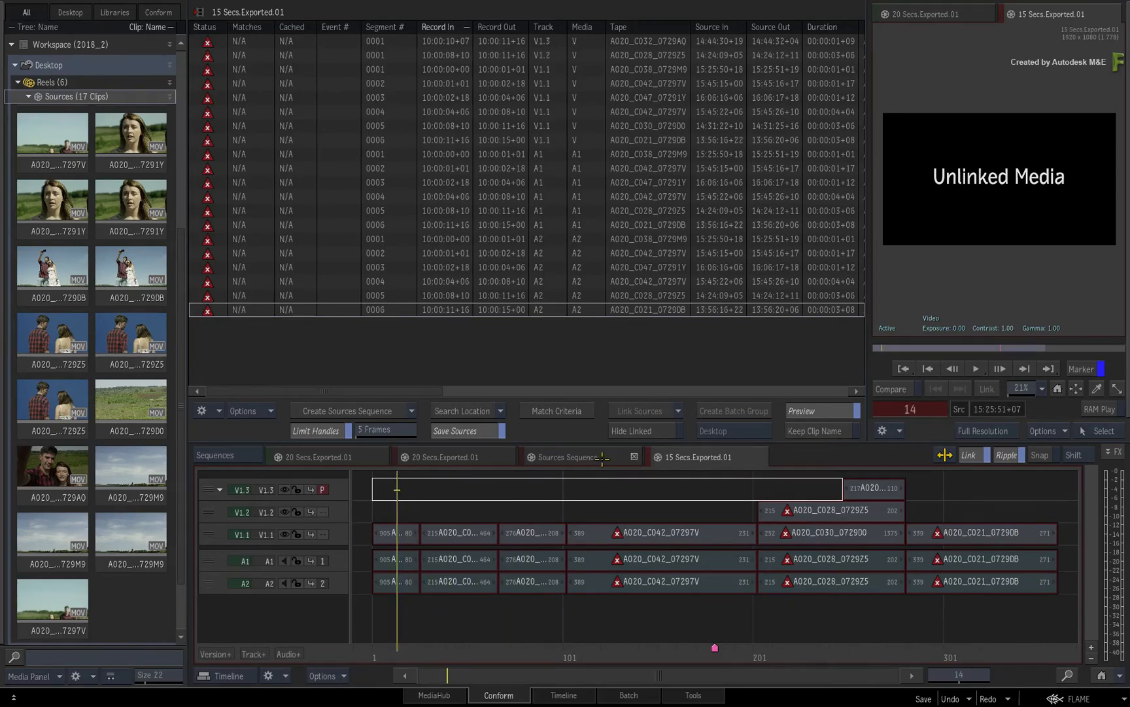
pyautogui.click(441, 455)
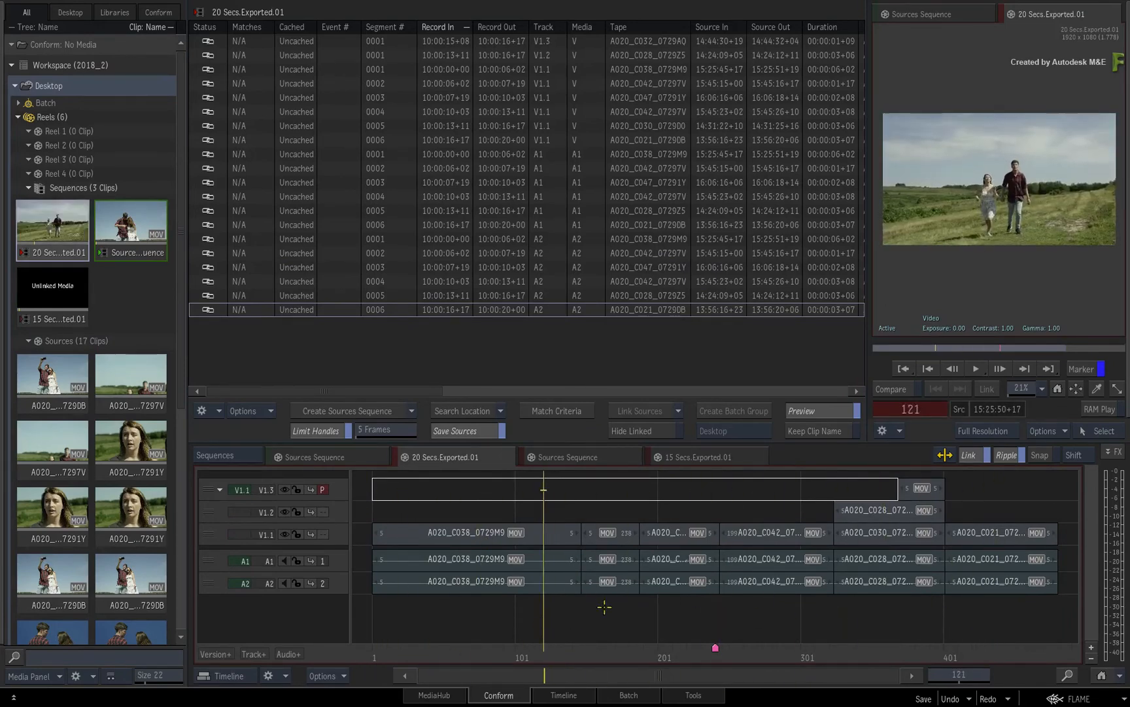
pyautogui.click(569, 457)
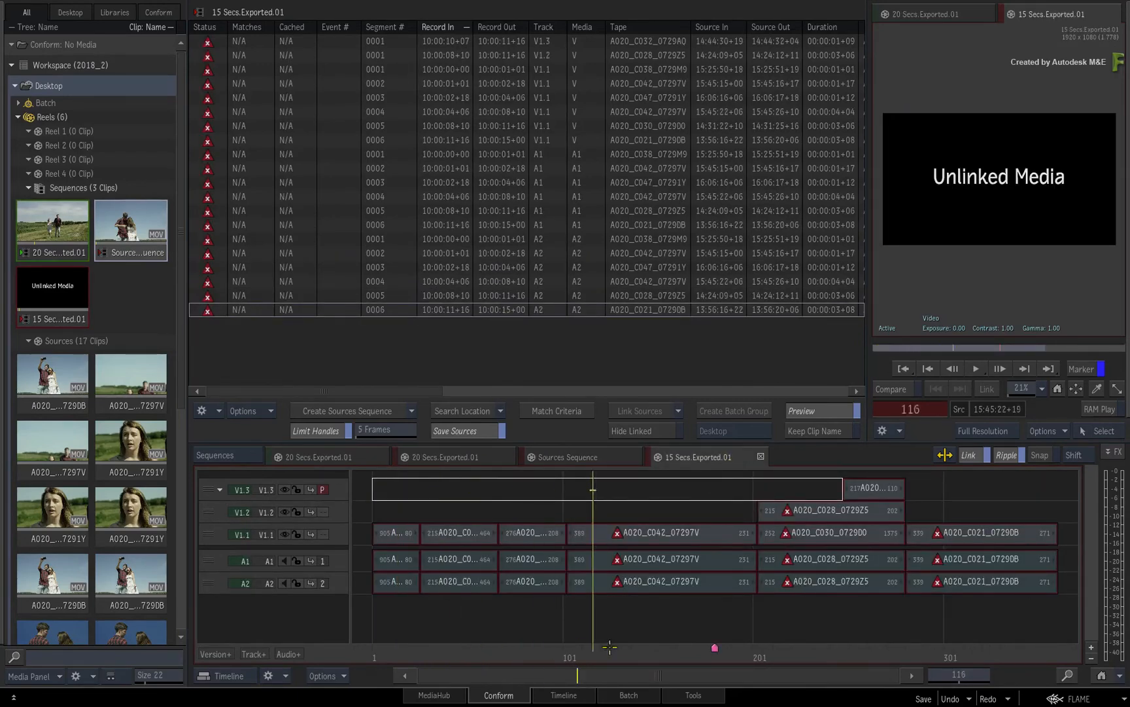
pyautogui.click(871, 605)
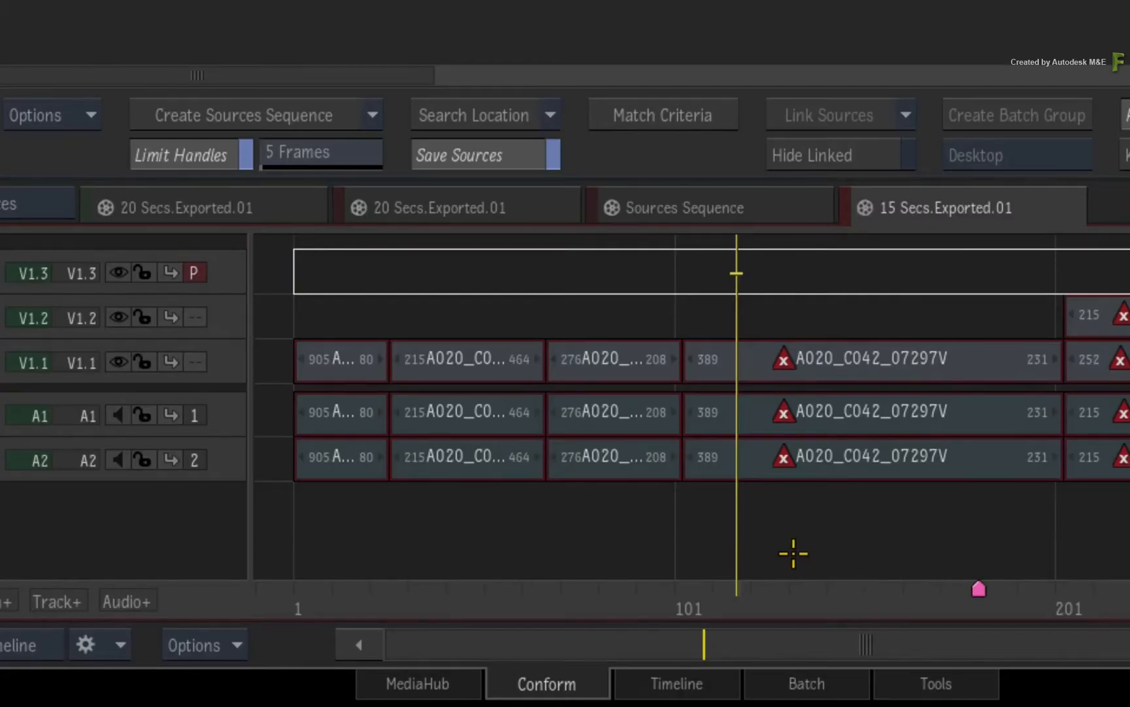
# Step: Run Update Sources Sequence so the 15 Secs media joins the existing Sources Sequence
pyautogui.click(685, 208)
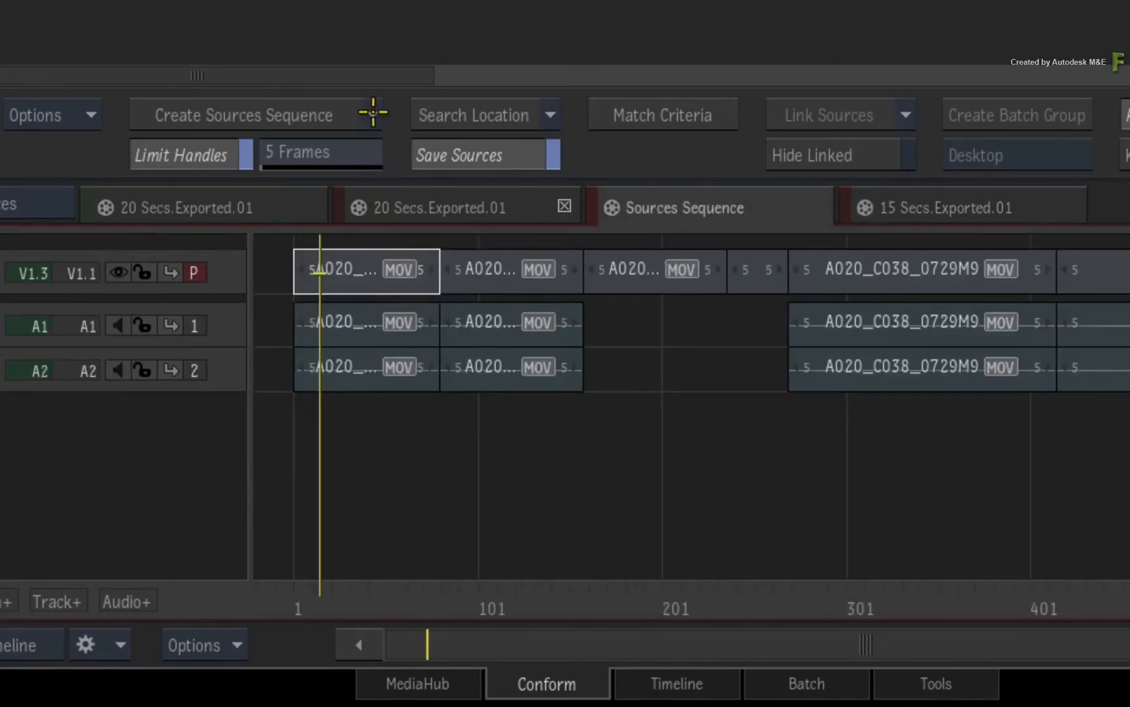
pyautogui.click(242, 114)
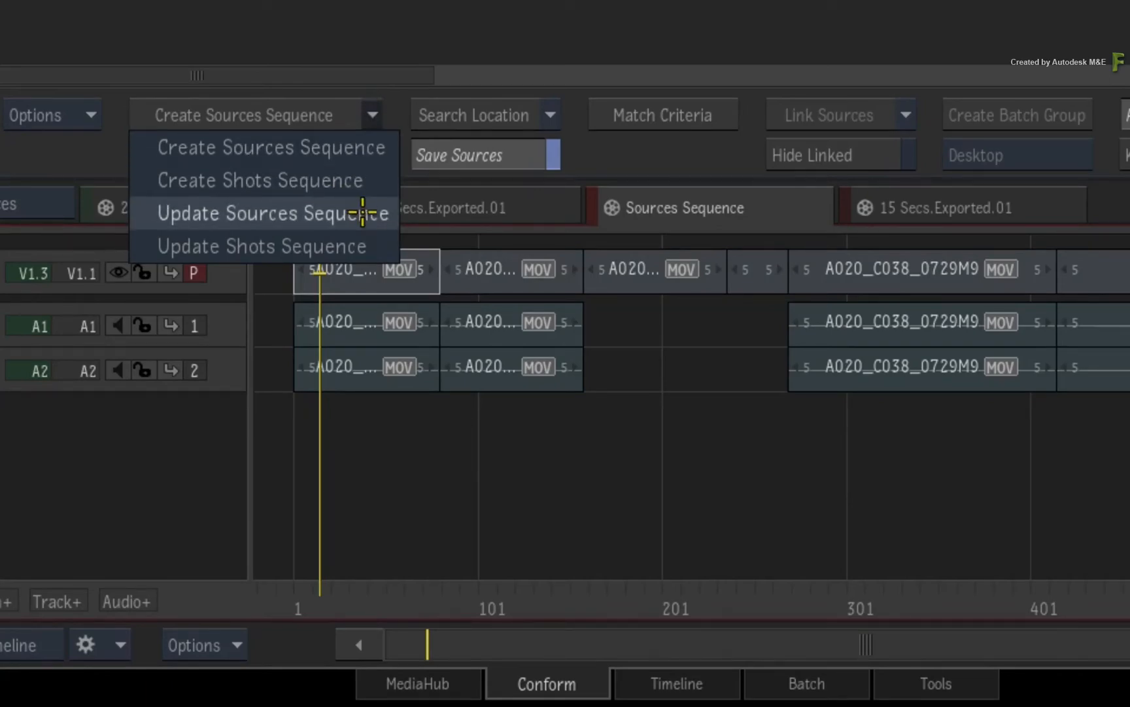
pyautogui.click(265, 213)
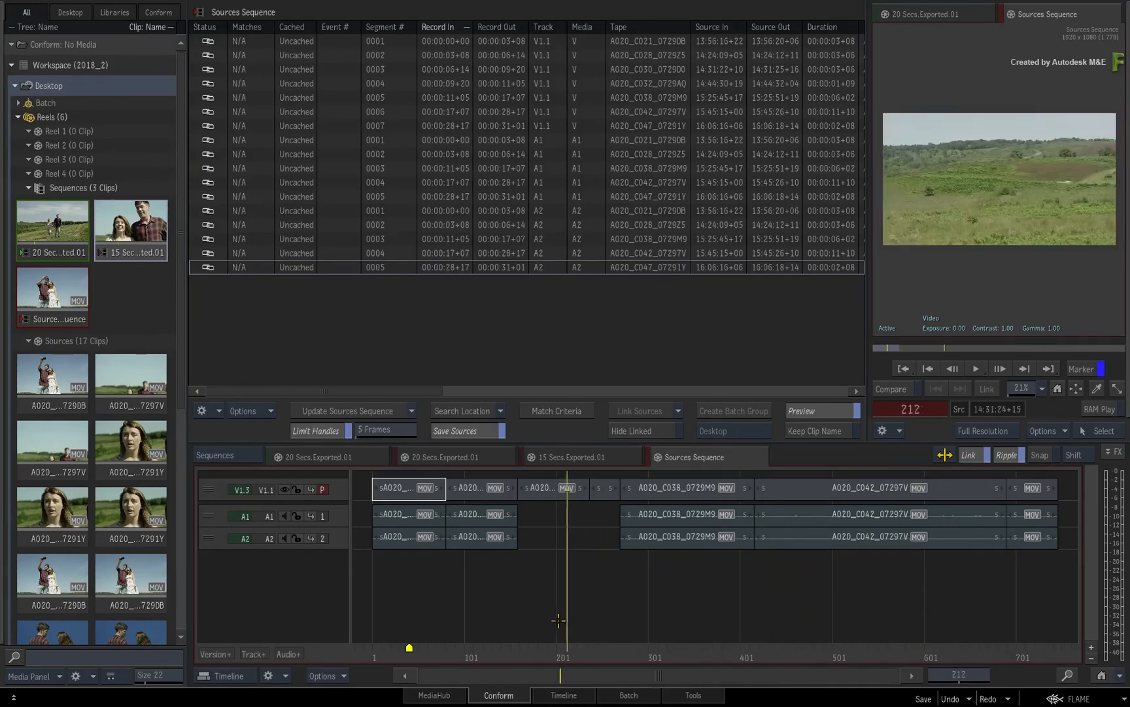
# Step: Scrub the Sources Sequence, then view 15 Secs Exported 01 with its events linked
pyautogui.click(379, 627)
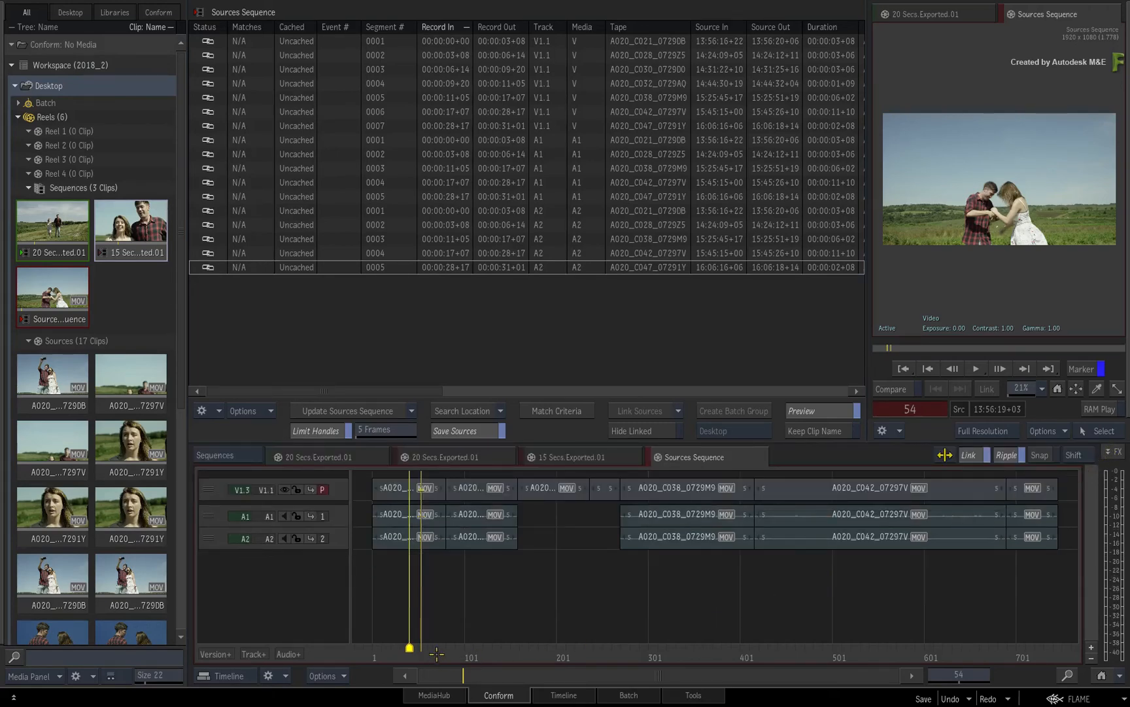
pyautogui.click(873, 602)
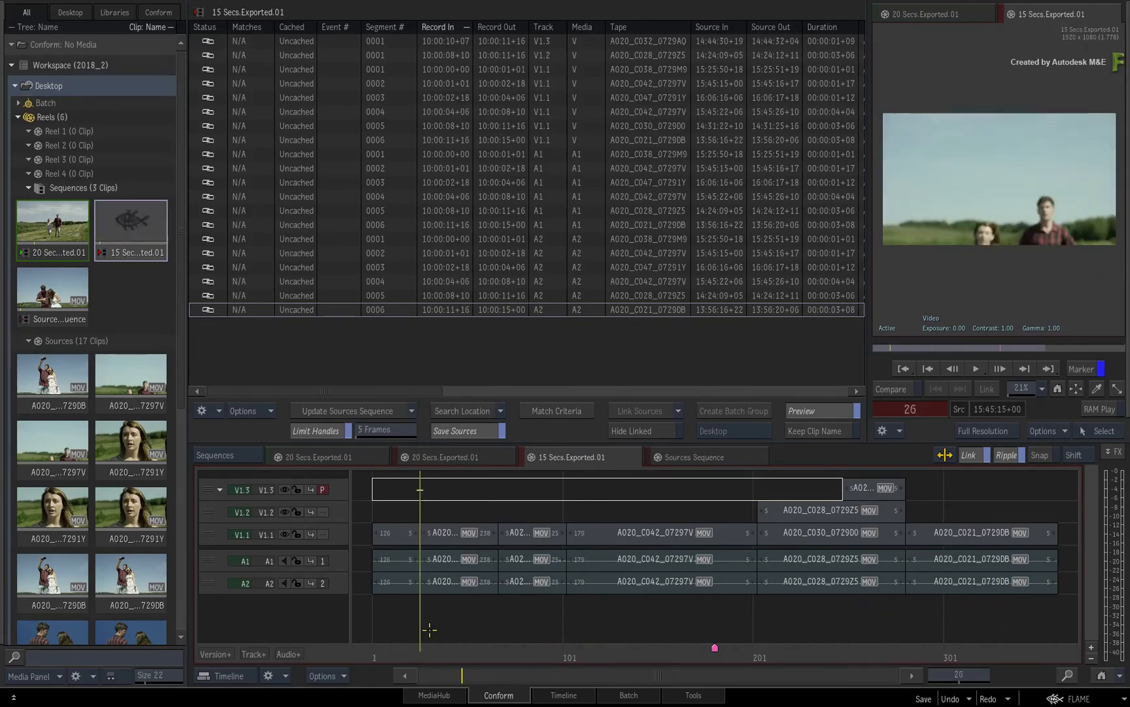
pyautogui.click(450, 455)
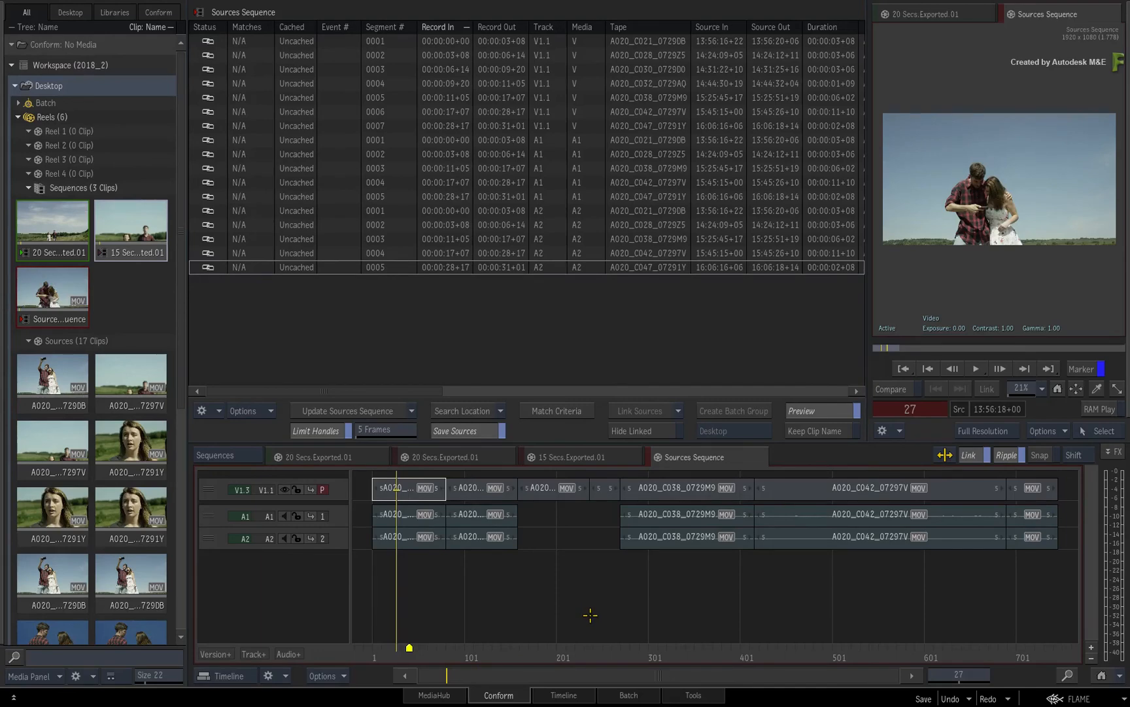
pyautogui.click(444, 456)
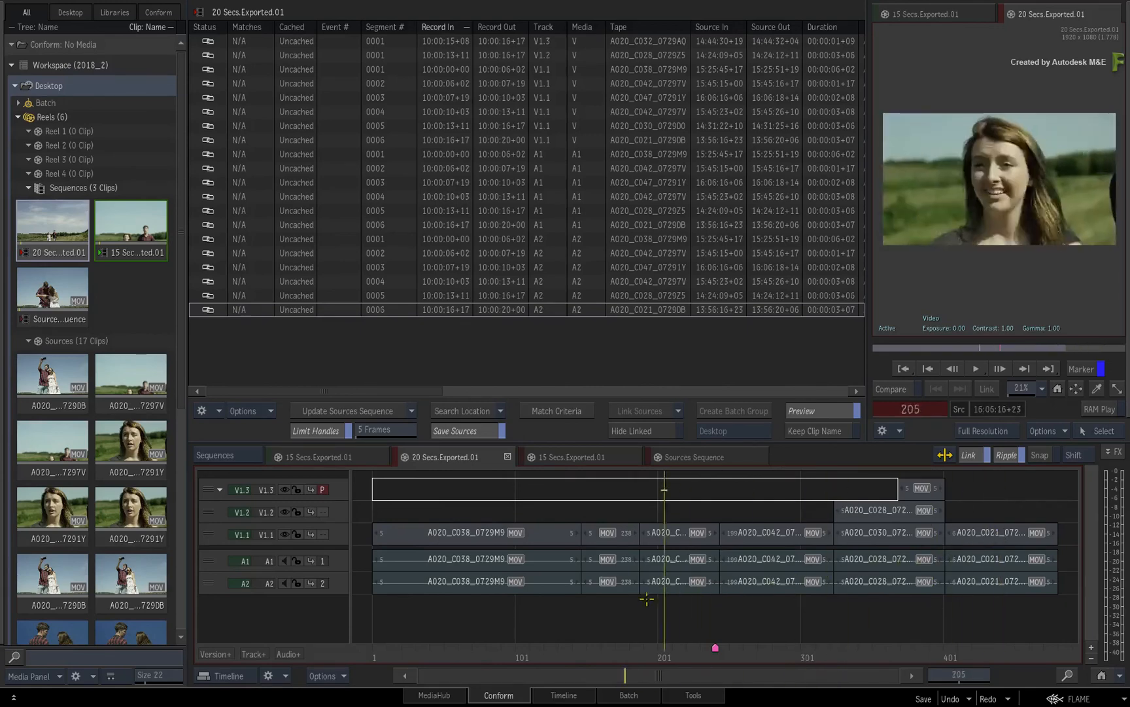
pyautogui.click(581, 457)
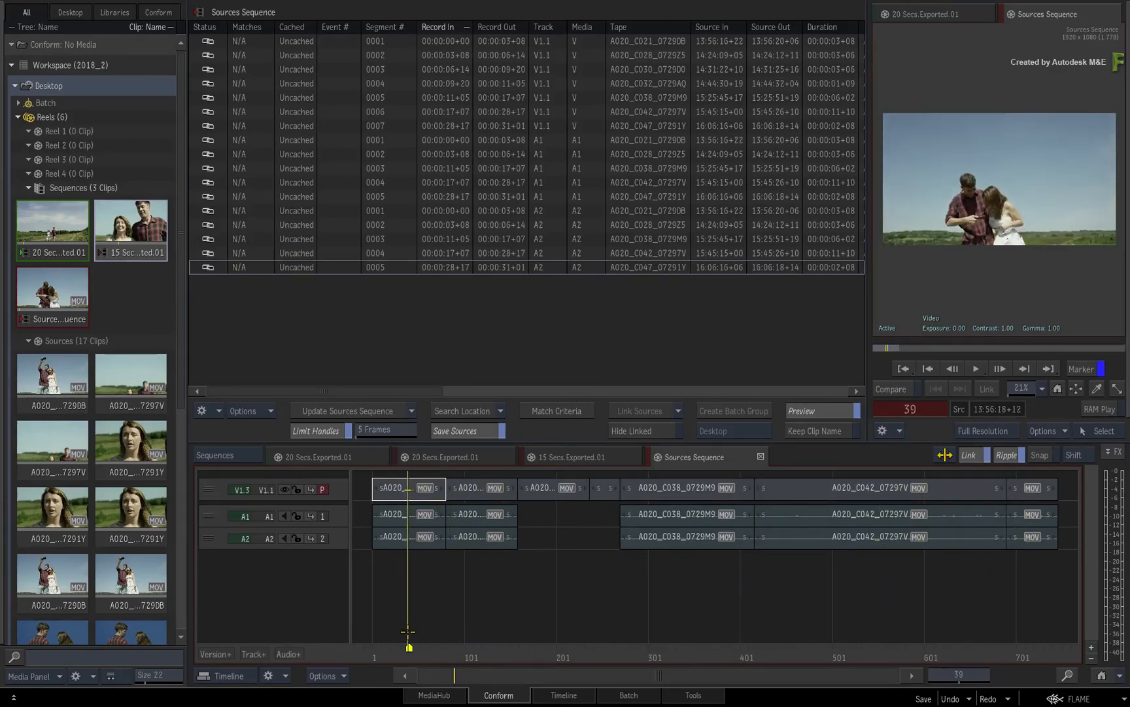
pyautogui.moveTo(645, 611)
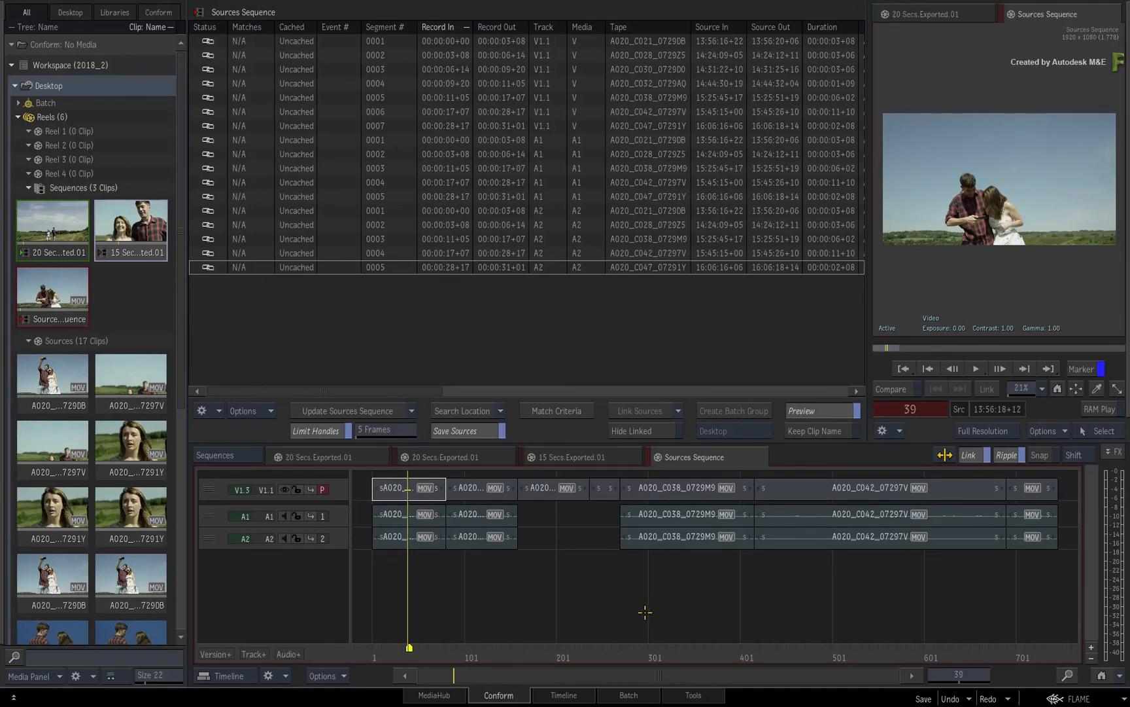
pyautogui.click(571, 456)
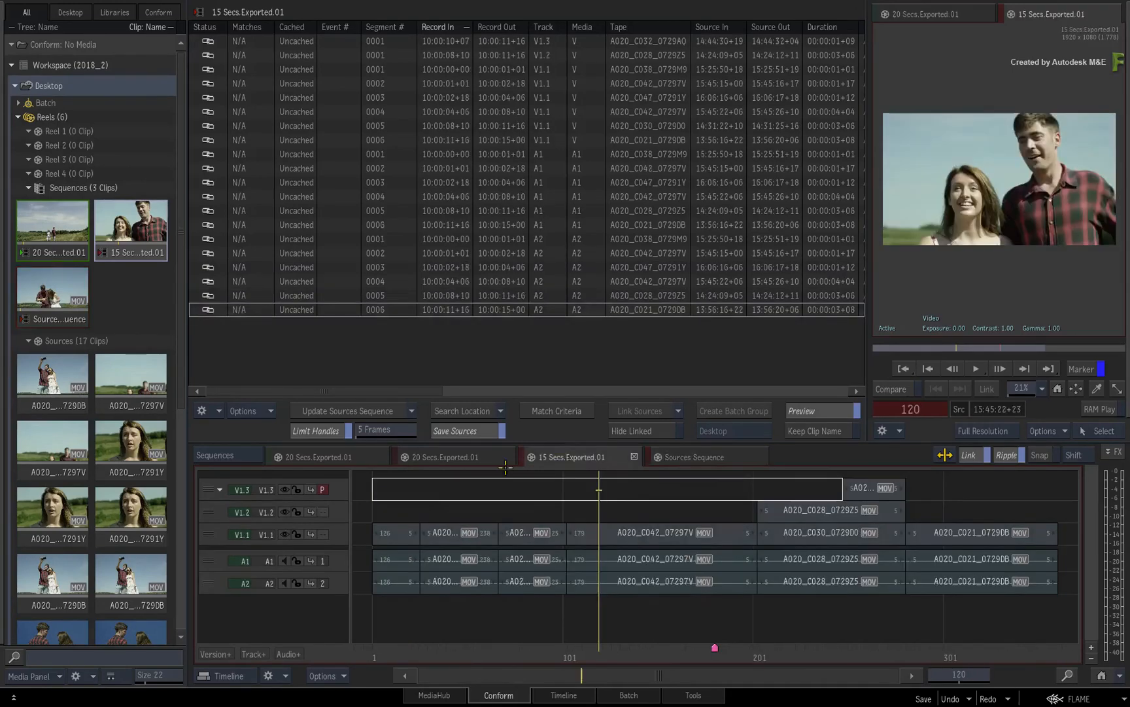